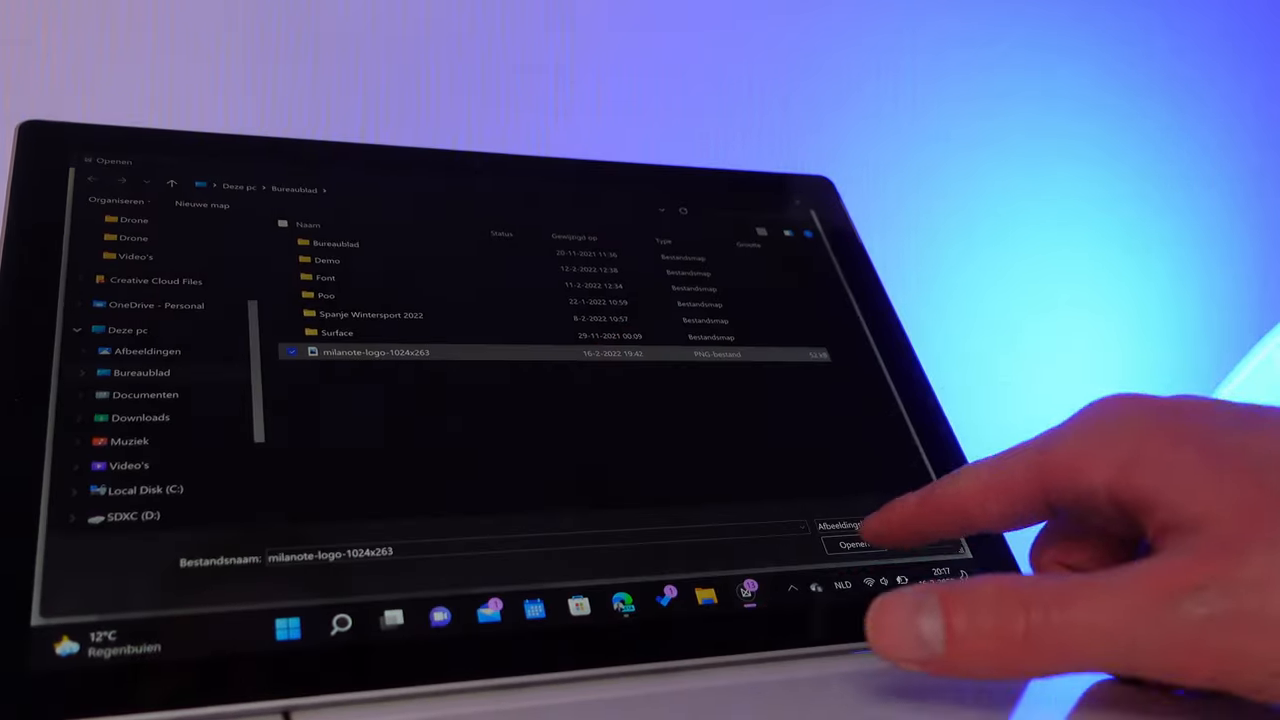
# Open milanote-logo-1024x263 from the Desktop for upload.
pyautogui.click(854, 544)
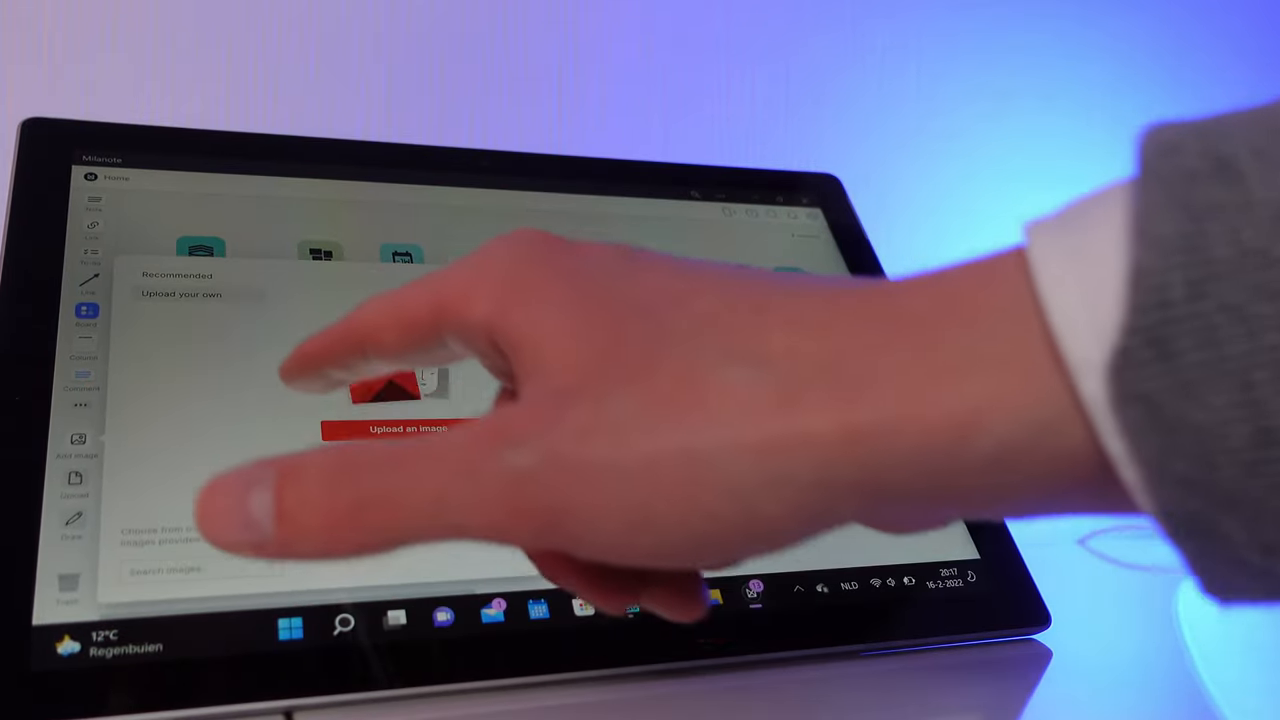
# Choose the option to upload your own image as an image card.
pyautogui.click(408, 428)
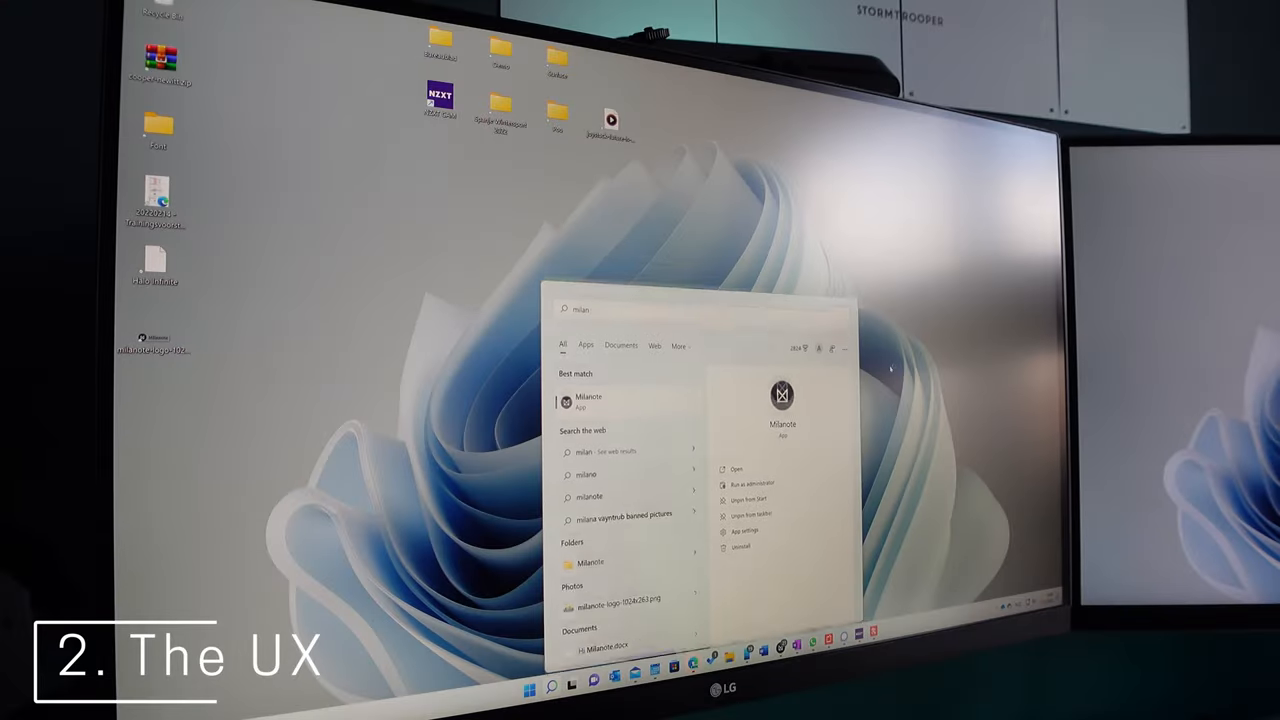
# Launch the Milanote app listed under Best match in Windows search.
pyautogui.click(589, 400)
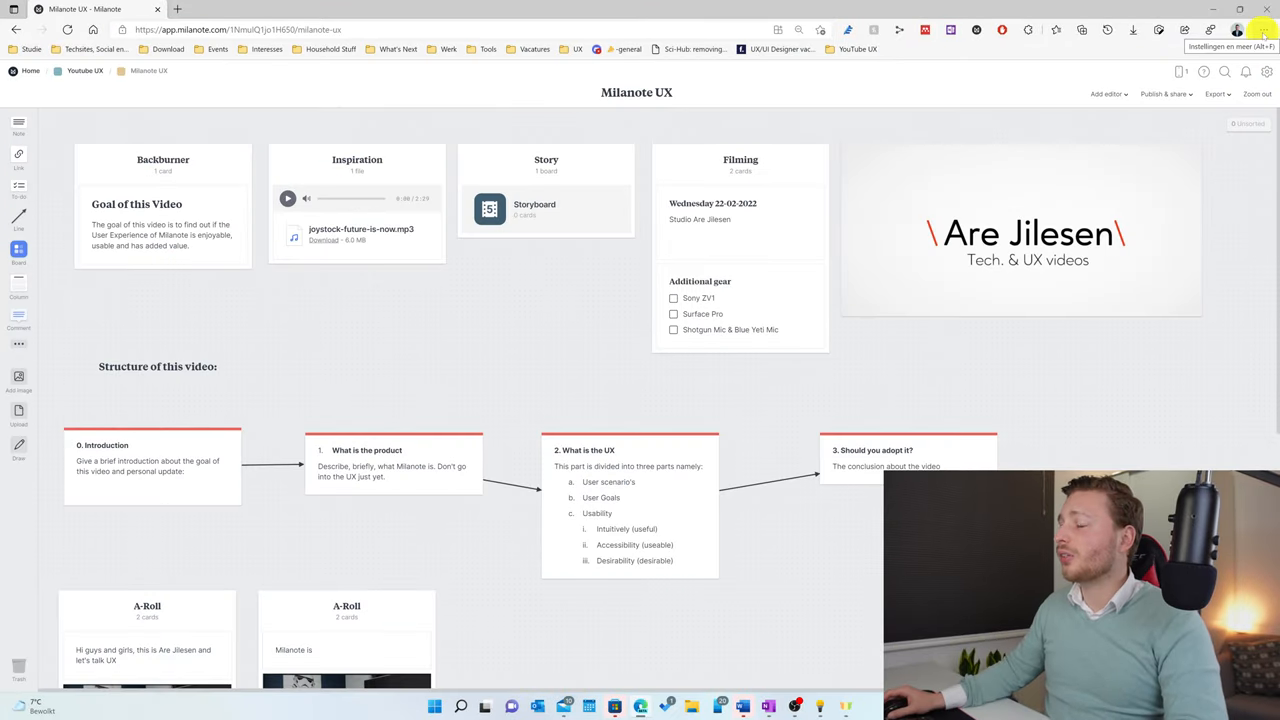
# Install the Milanote site as an Edge app through the Apps menu.
pyautogui.click(1267, 29)
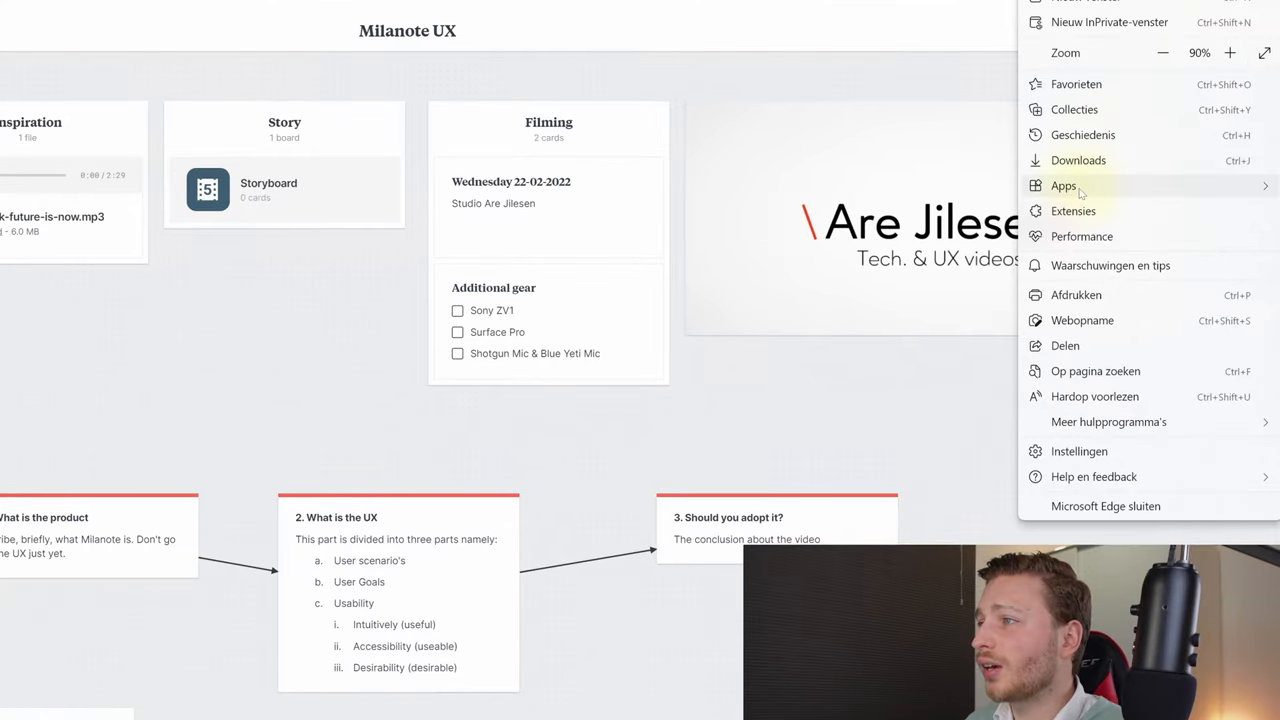
pyautogui.click(1063, 185)
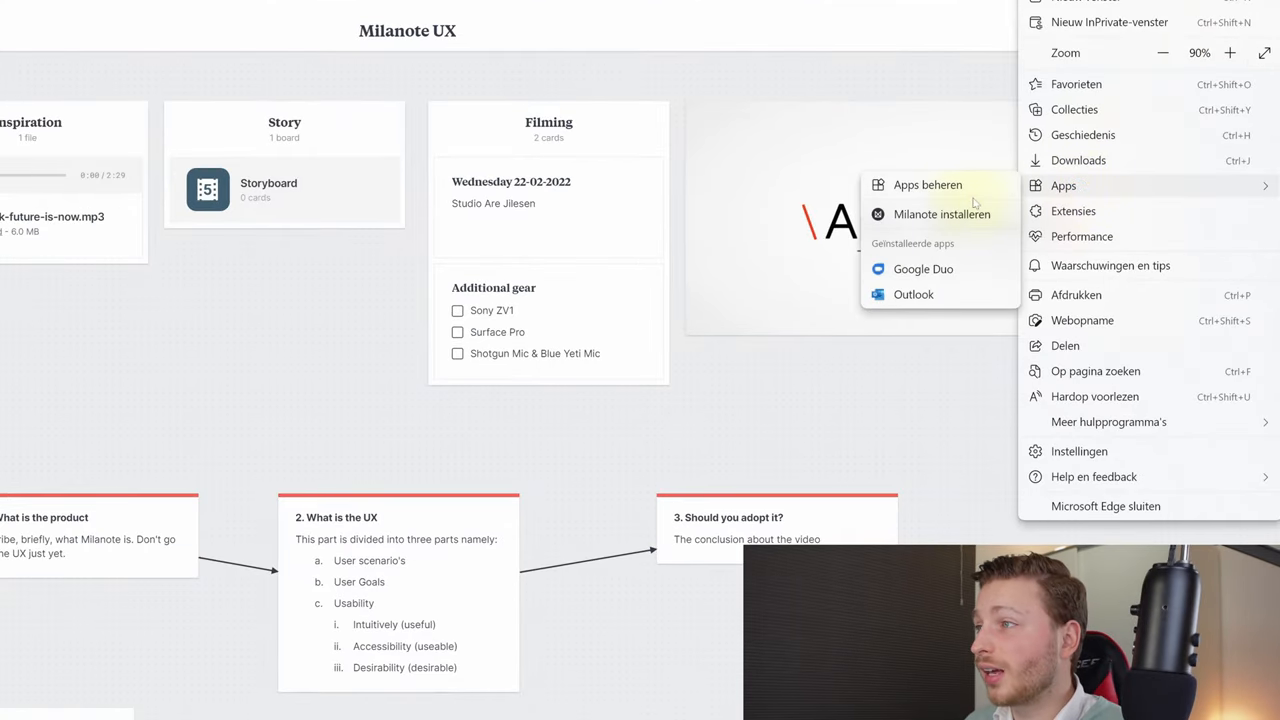
pyautogui.moveTo(941, 214)
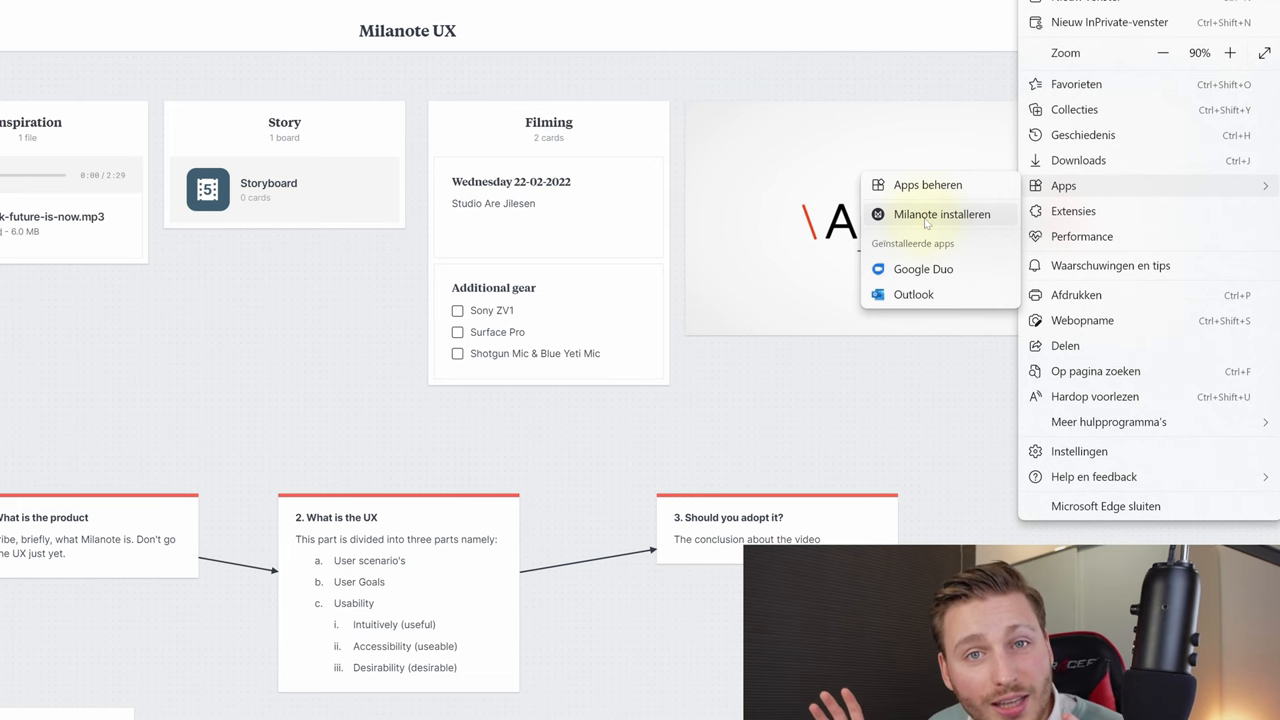
pyautogui.click(941, 214)
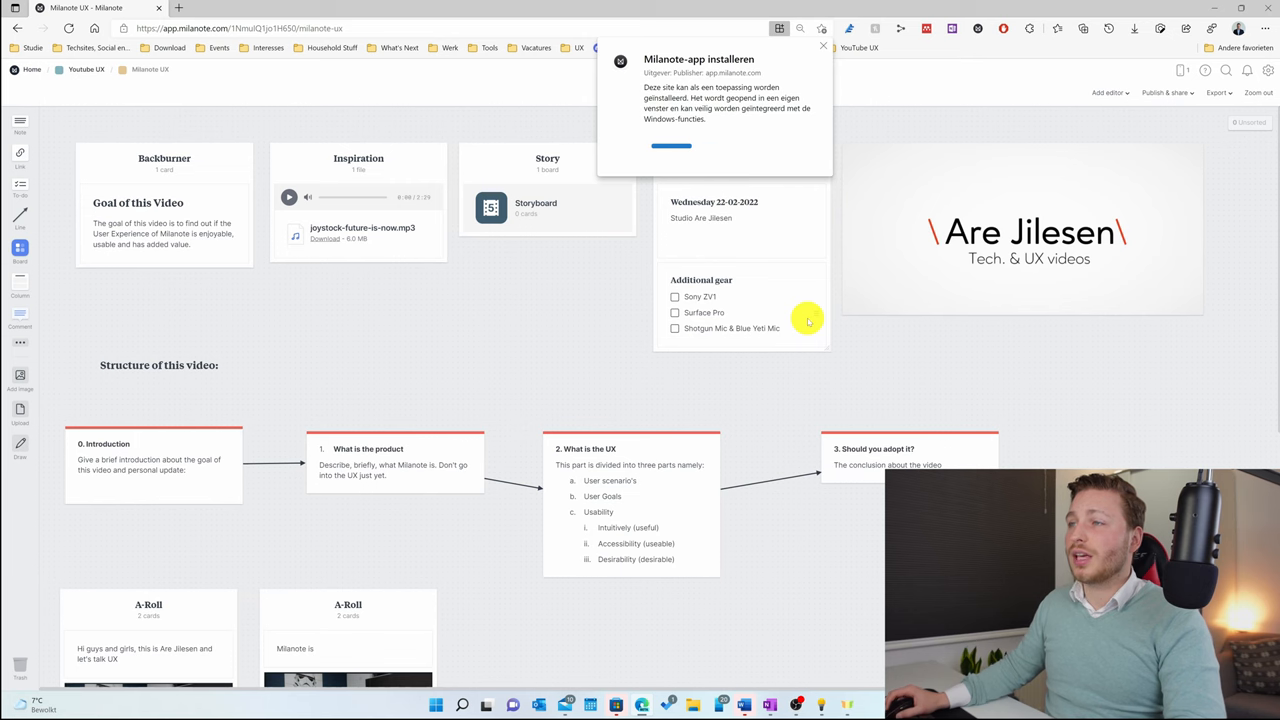
pyautogui.click(178, 8)
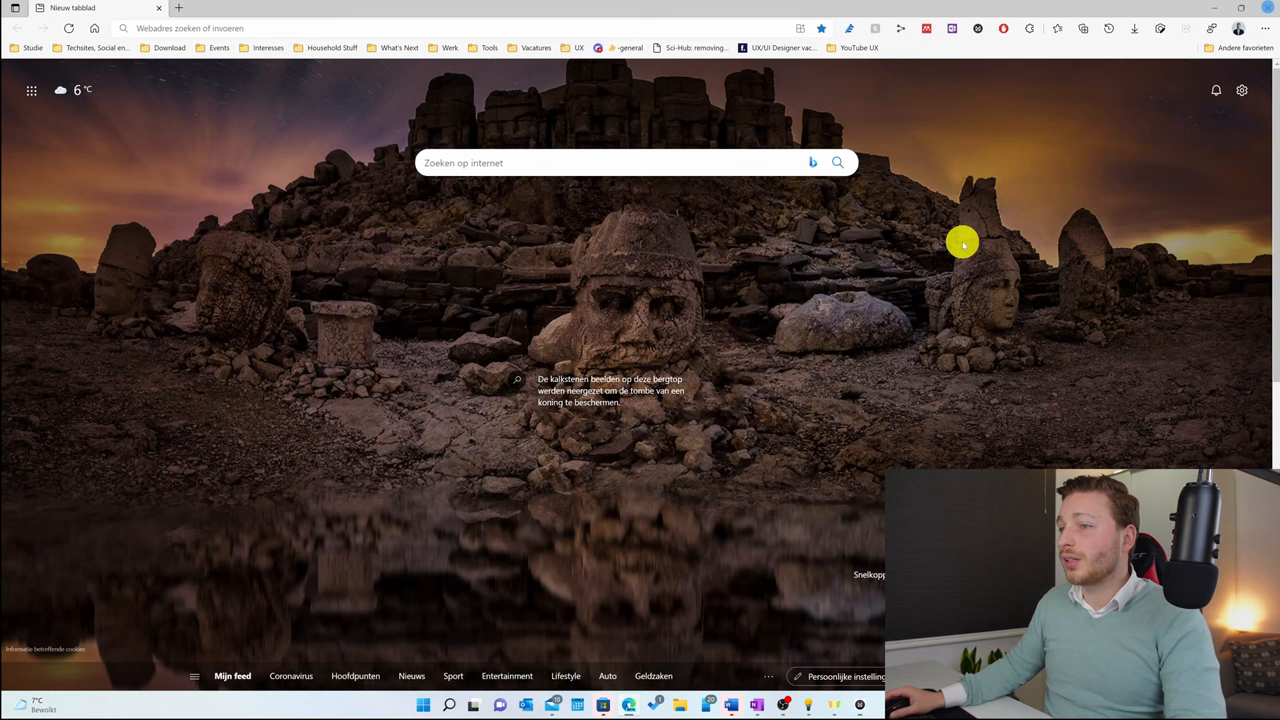
pyautogui.write('milanote')
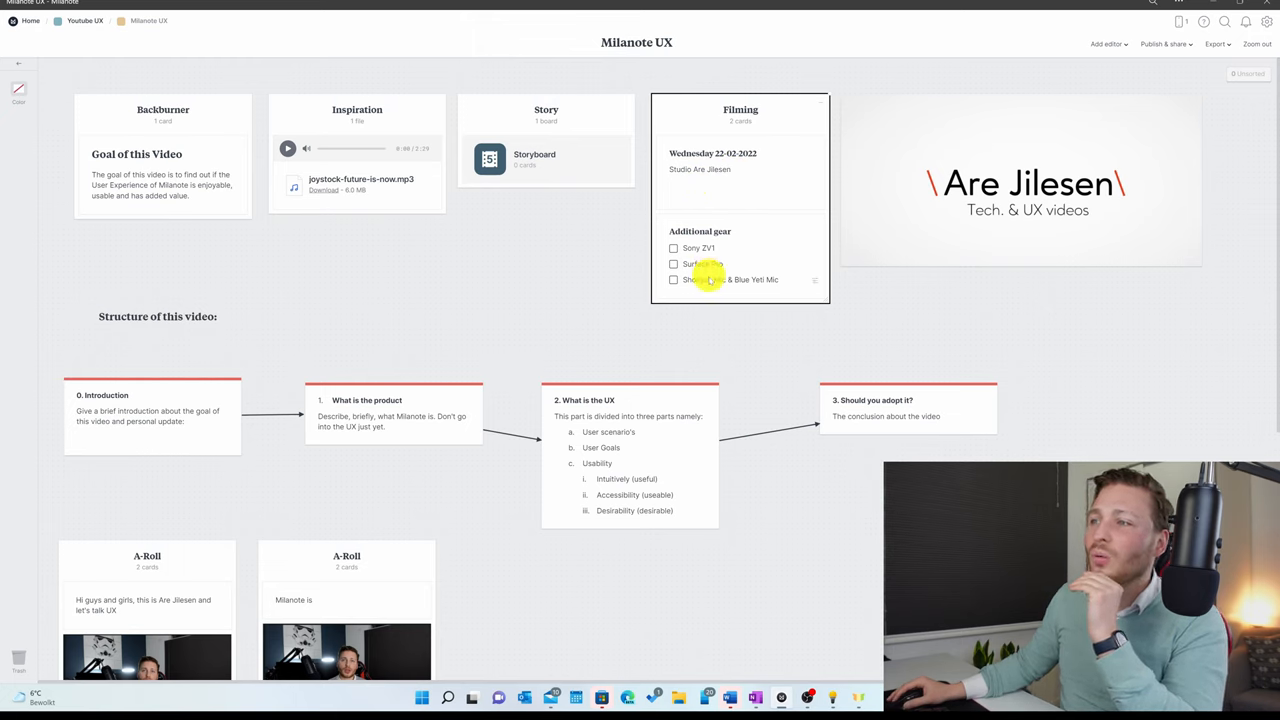
# Select the logo image card, scroll the Milanote UX board, then return Home.
pyautogui.click(1025, 180)
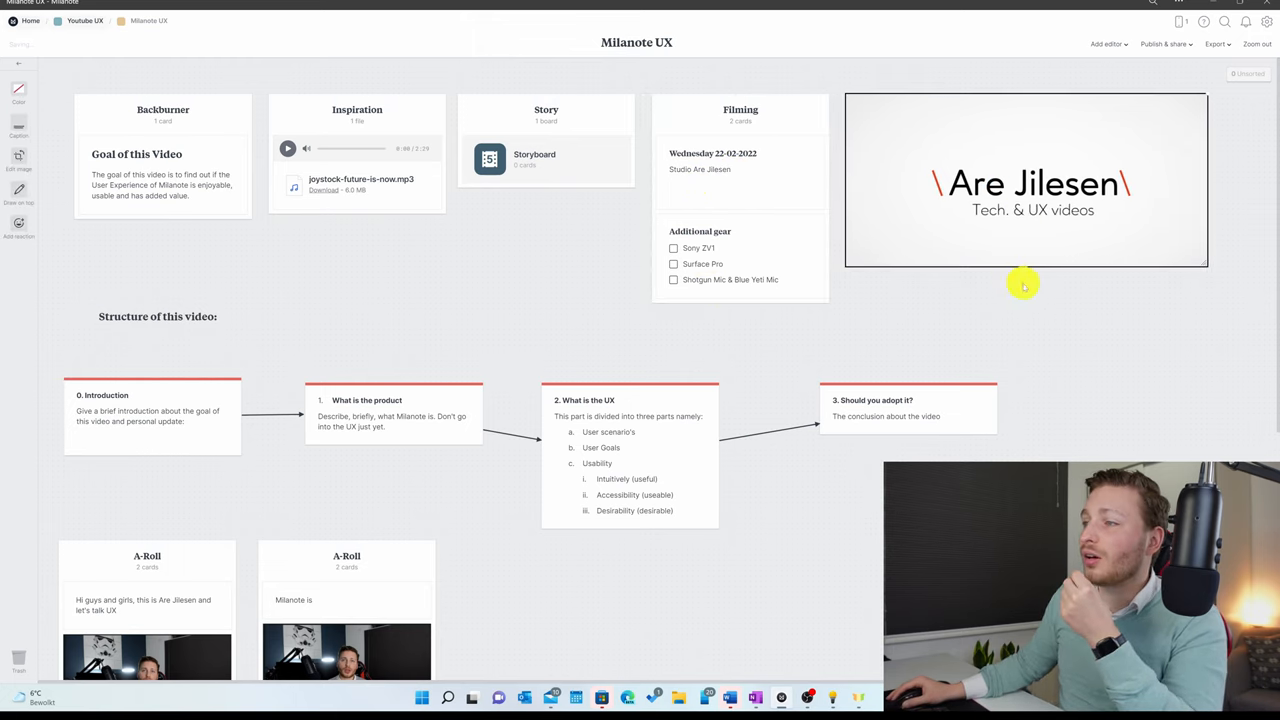
pyautogui.scroll(-3)
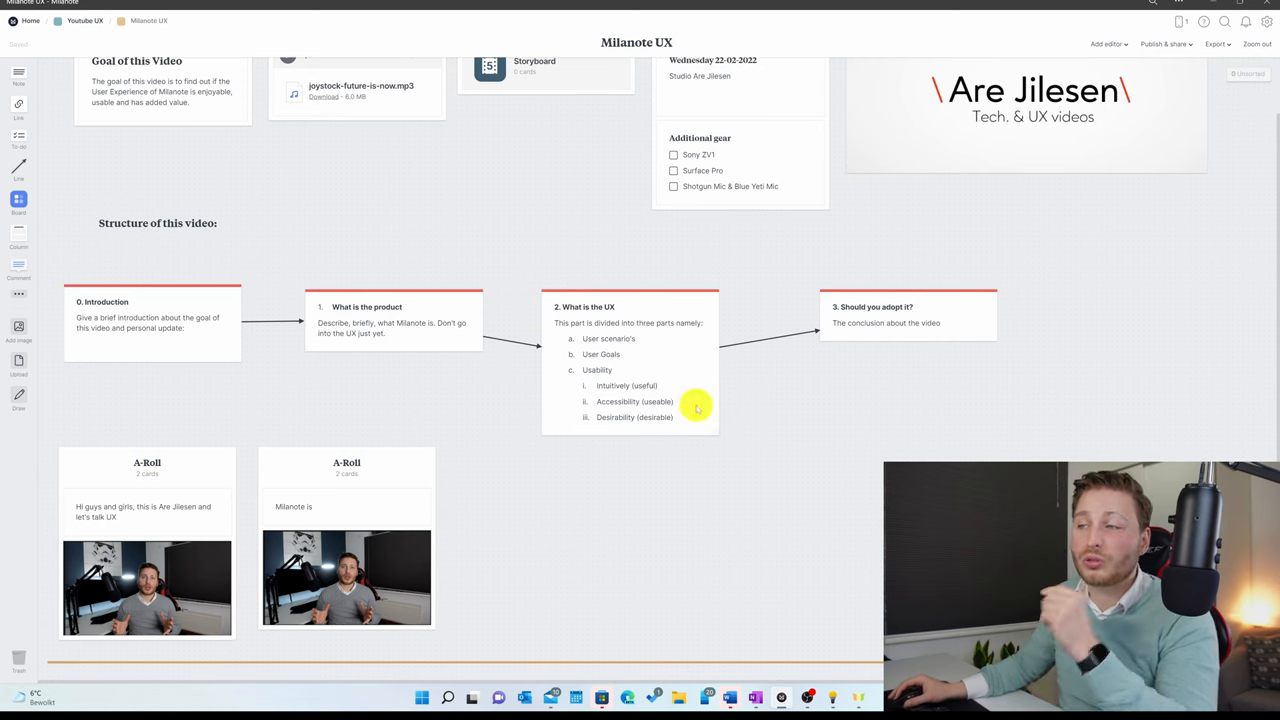
pyautogui.scroll(-3)
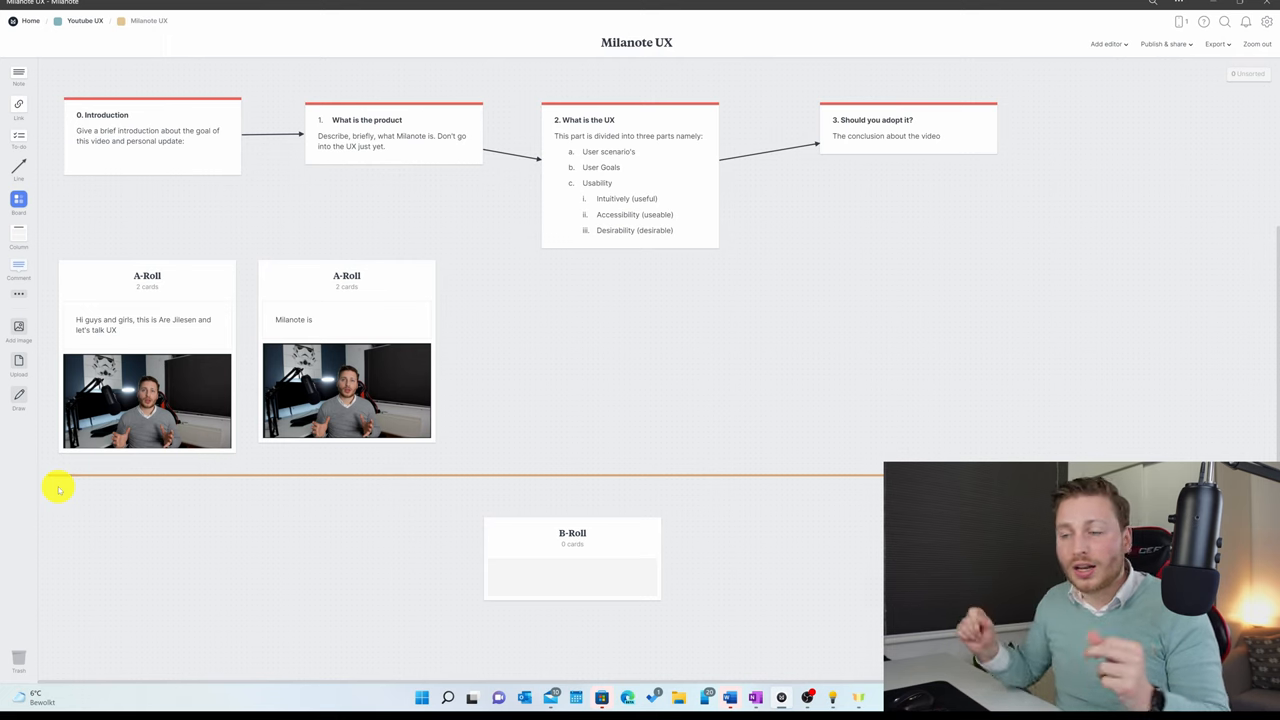
pyautogui.click(32, 20)
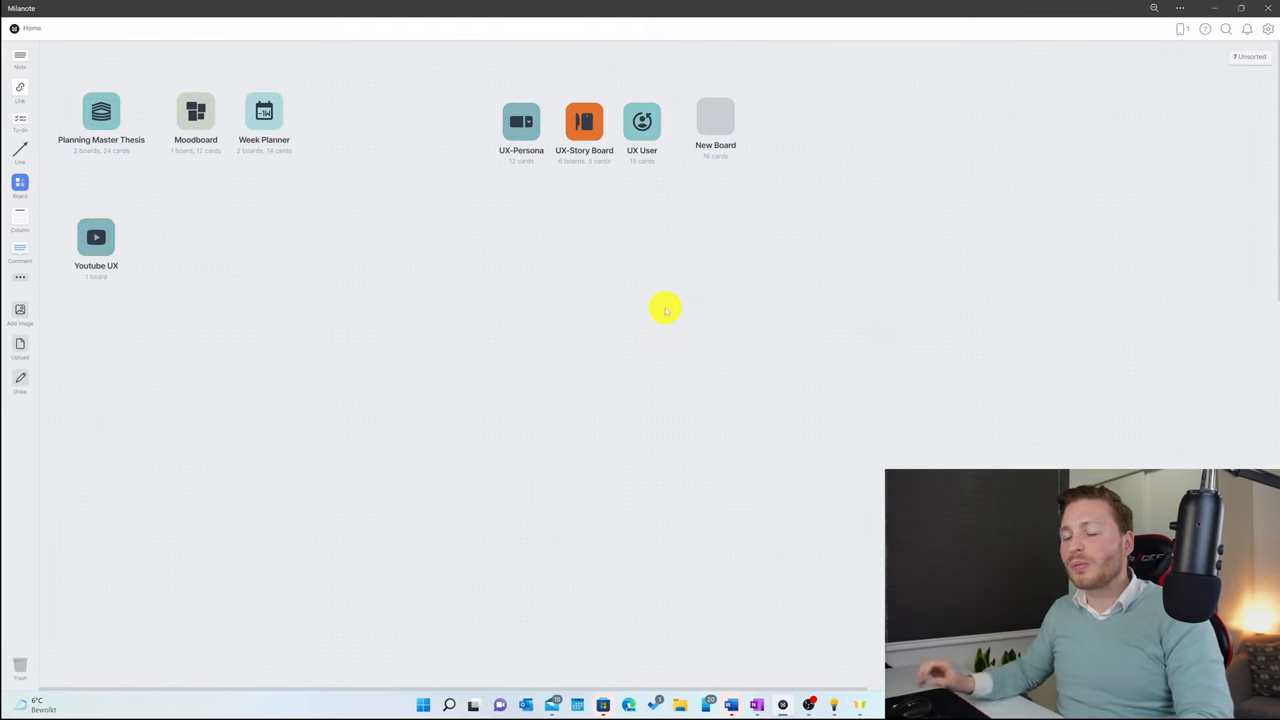
pyautogui.moveTo(77, 225)
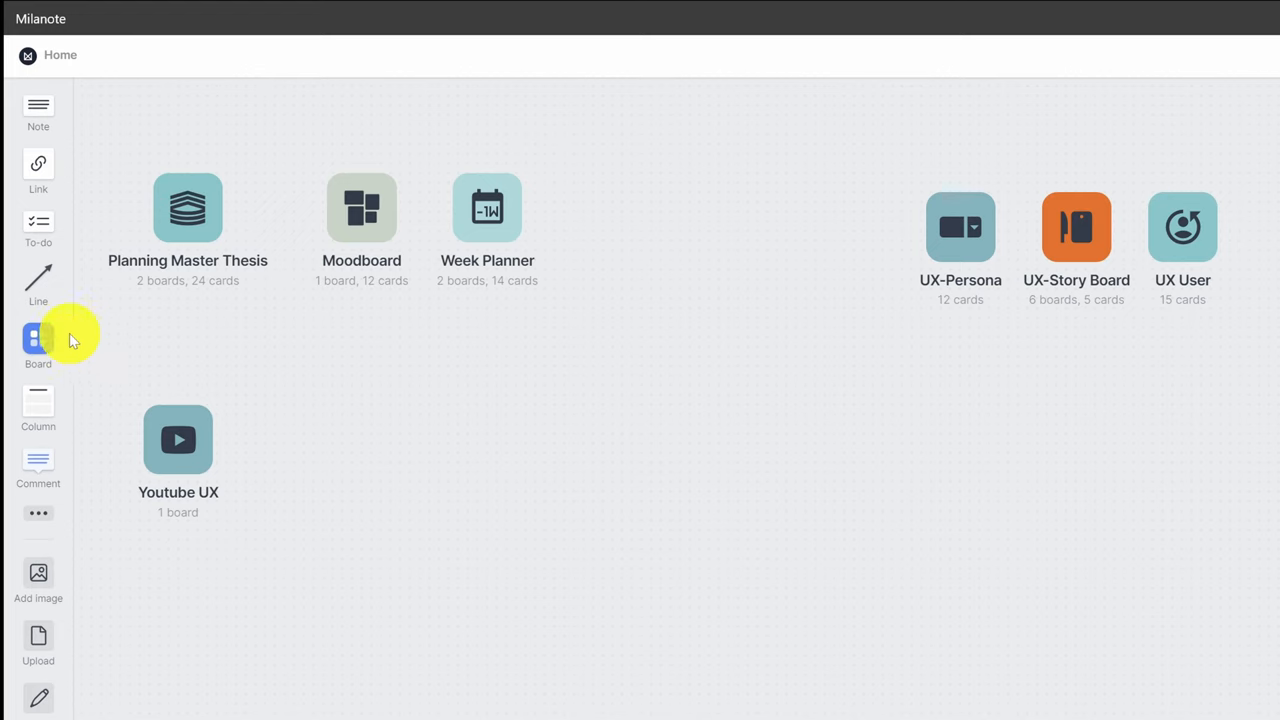
pyautogui.moveTo(72, 345)
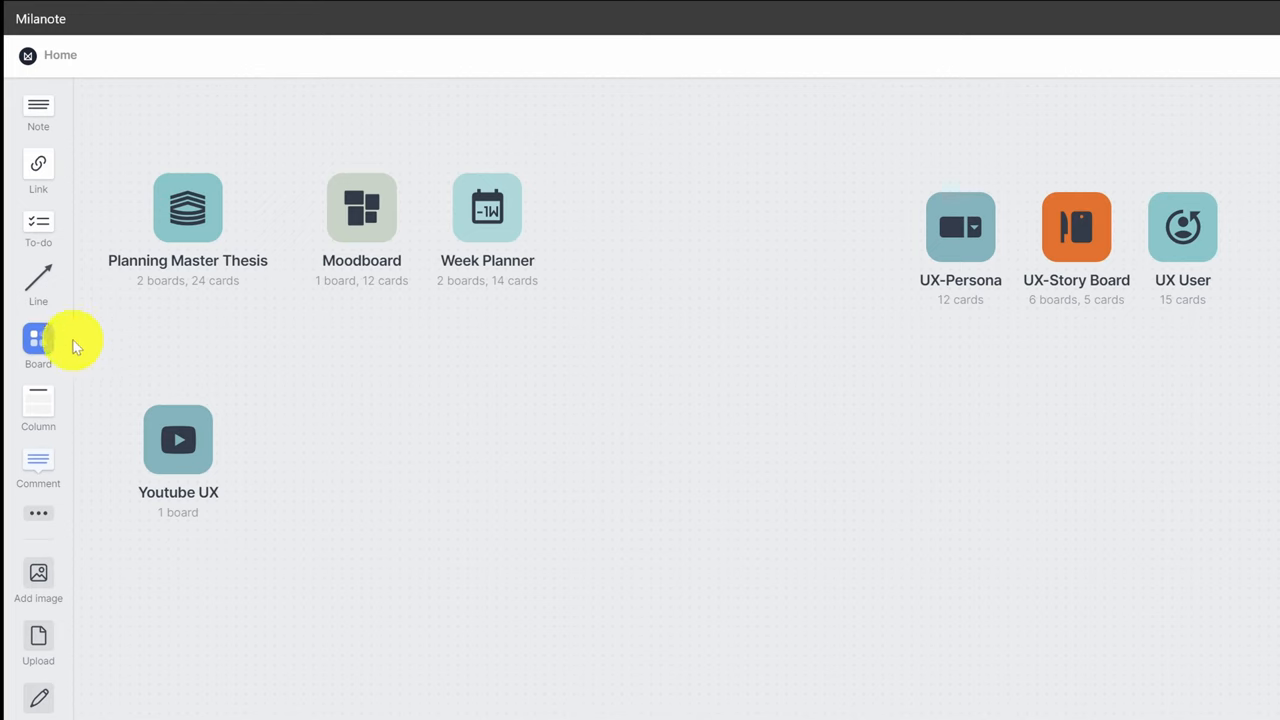
pyautogui.moveTo(55, 345)
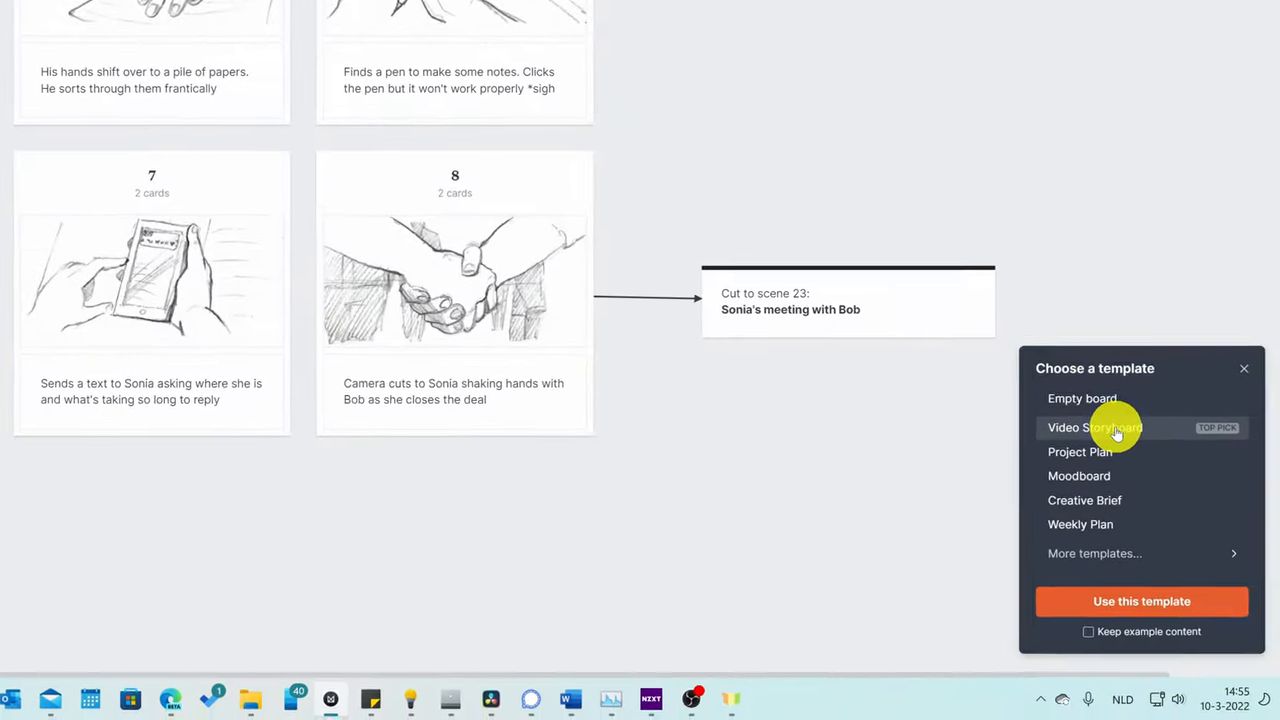
# Pick the Video Storyboard template to create the Video board.
pyautogui.click(1141, 601)
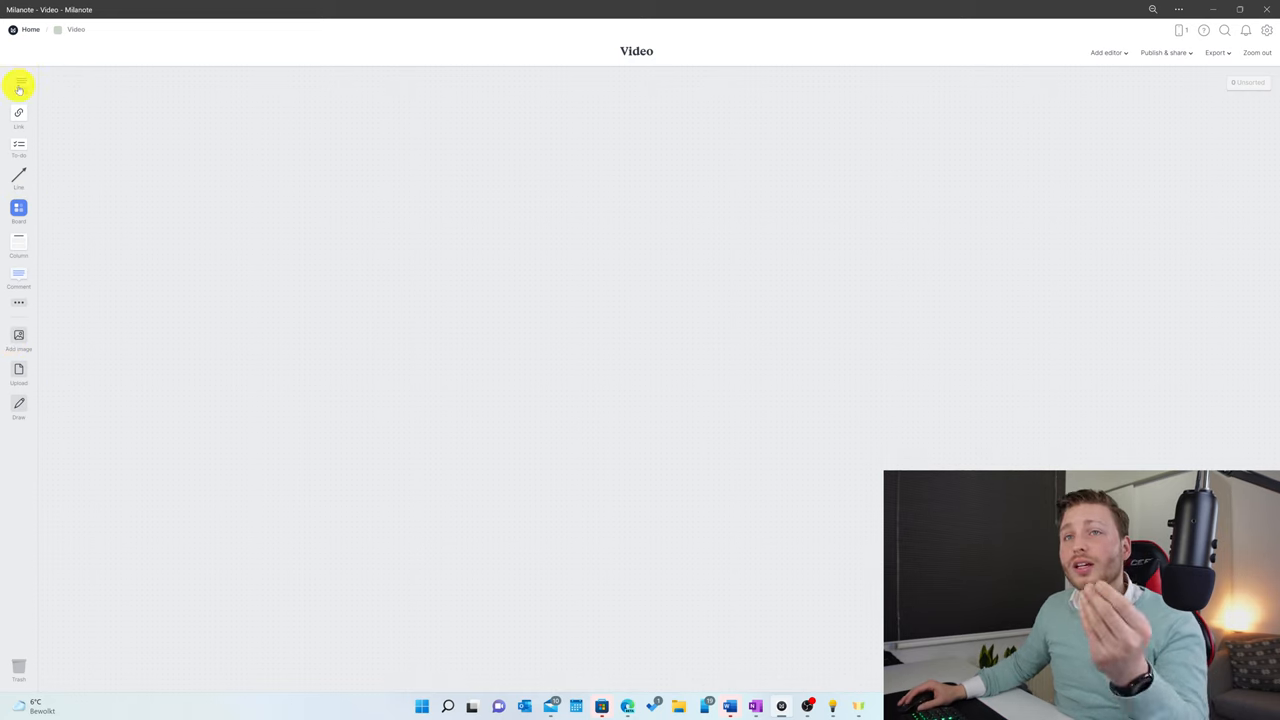
# Add a note card to the Video board.
pyautogui.click(18, 85)
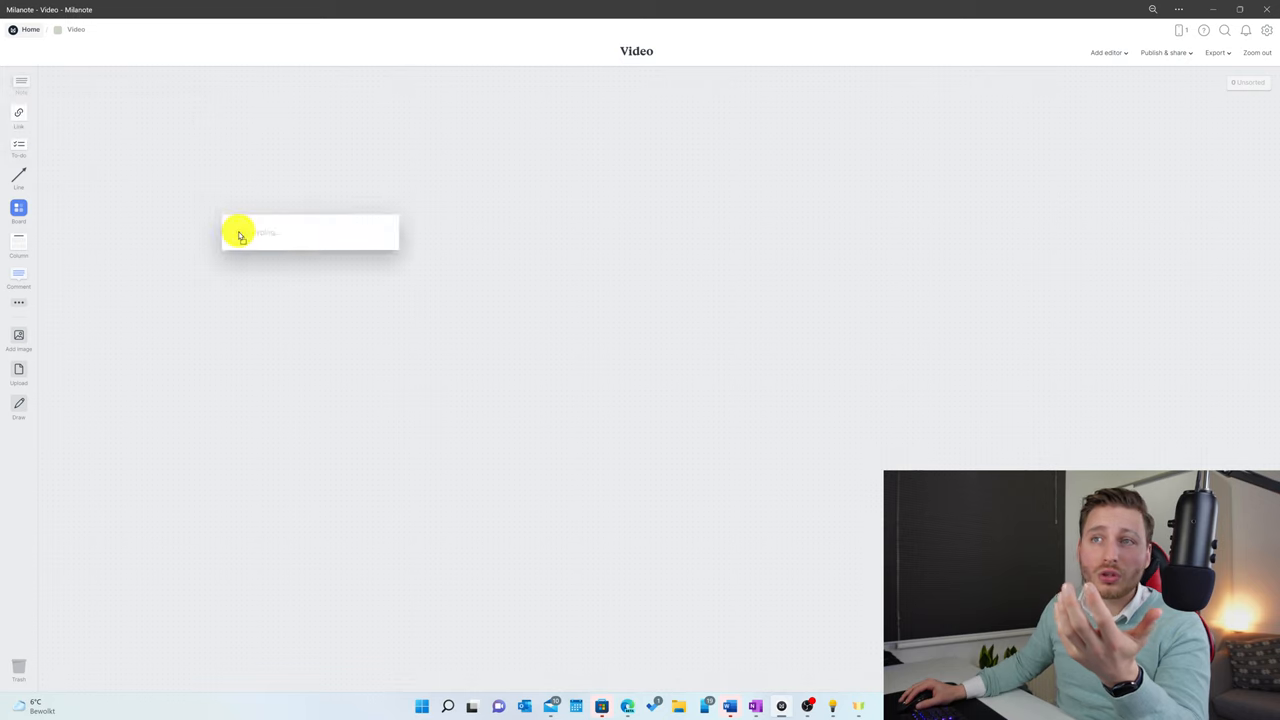
# Write 'To Do today' in the note and give it a grey background.
pyautogui.write('To Do')
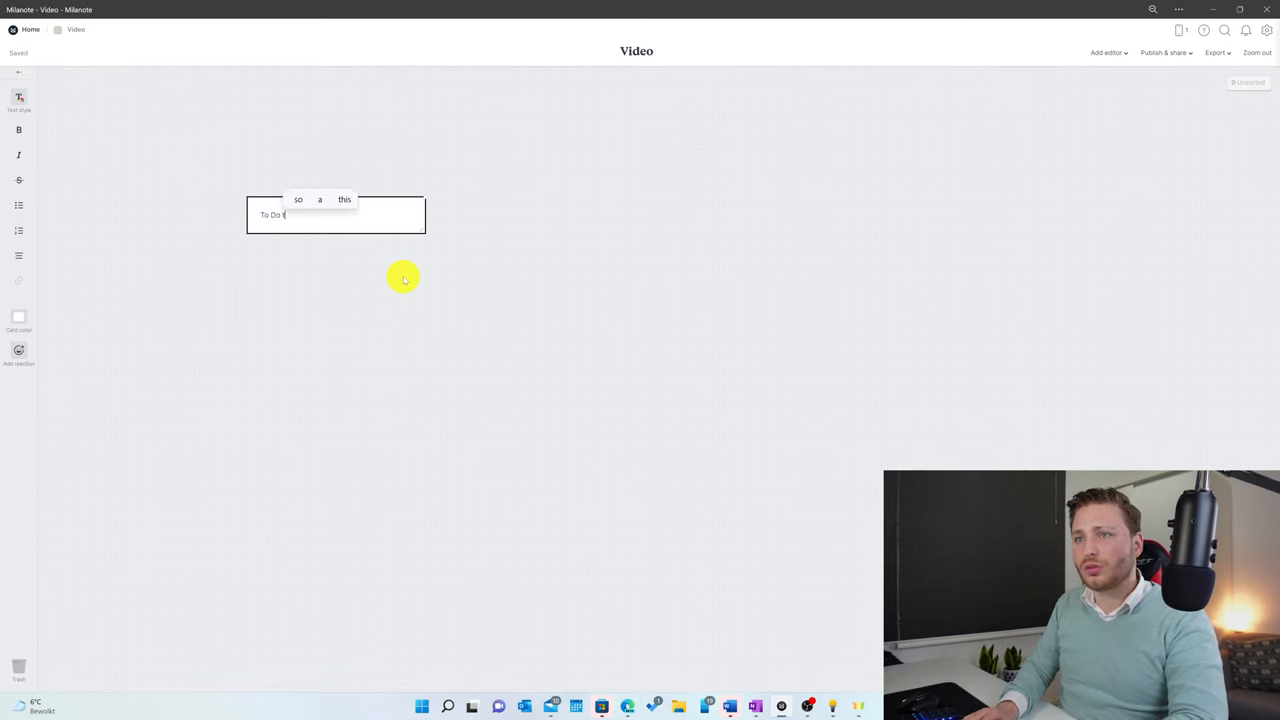
pyautogui.write('today')
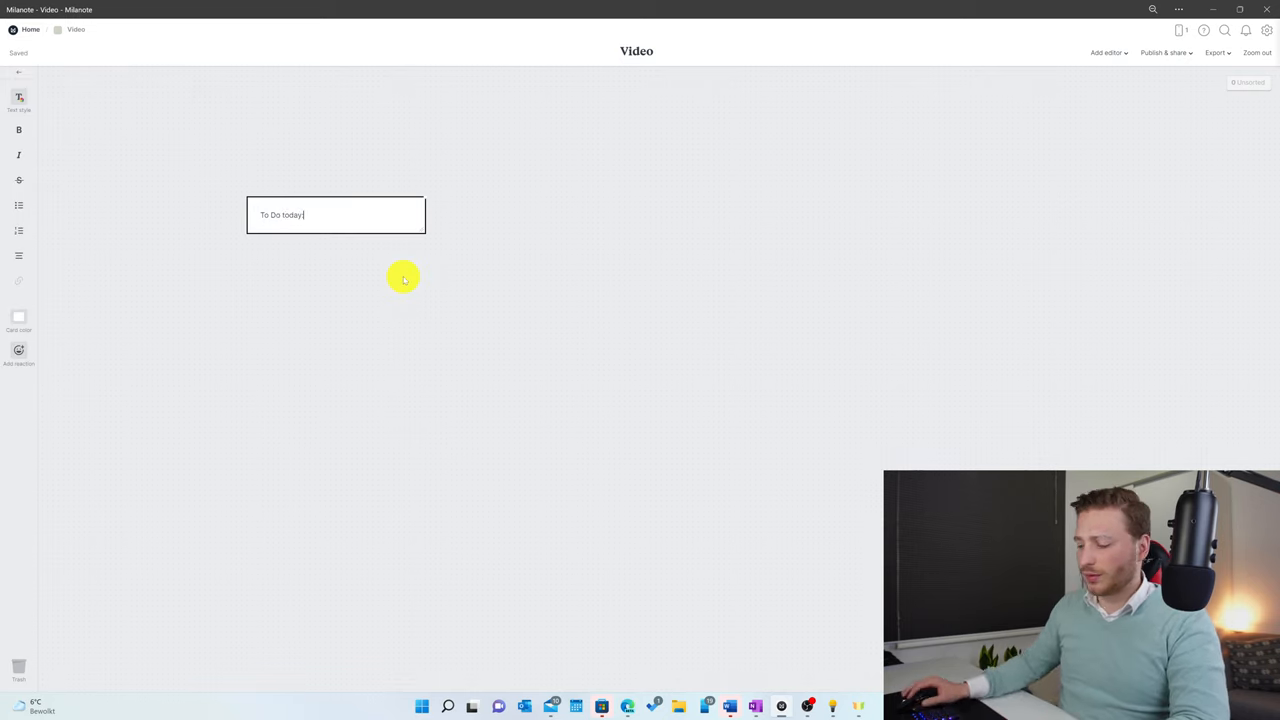
pyautogui.click(18, 350)
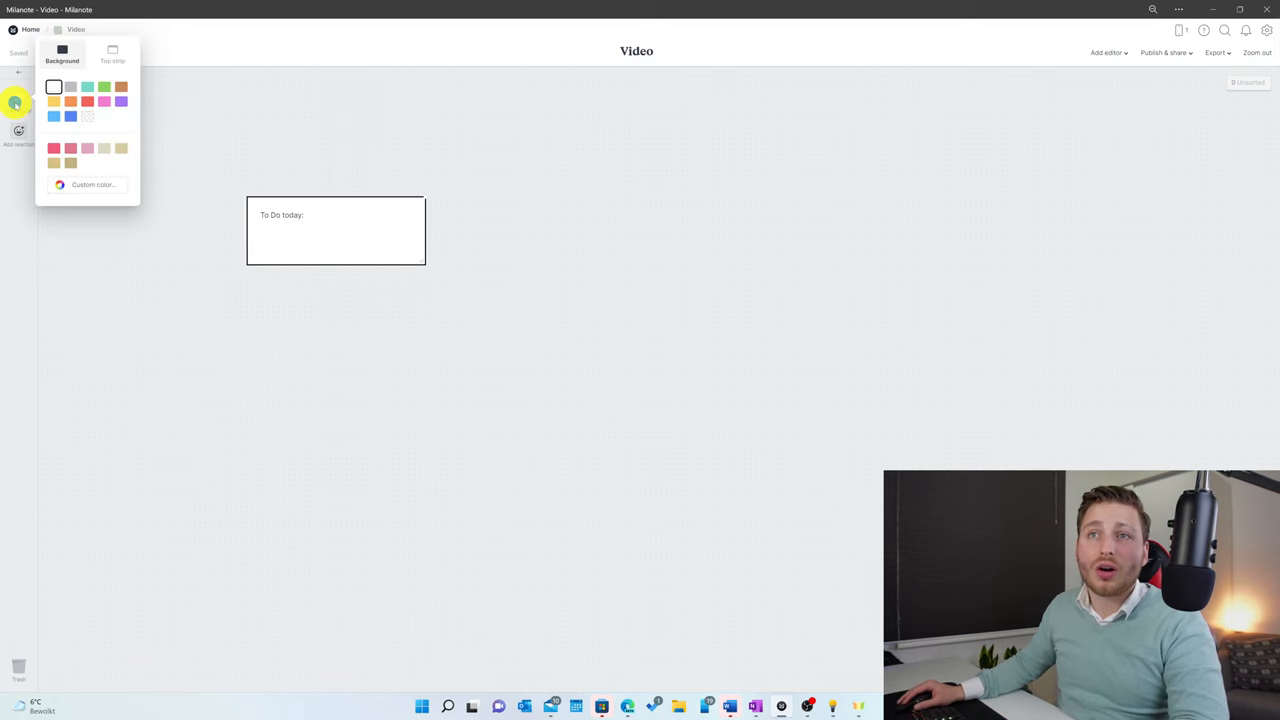
pyautogui.click(70, 101)
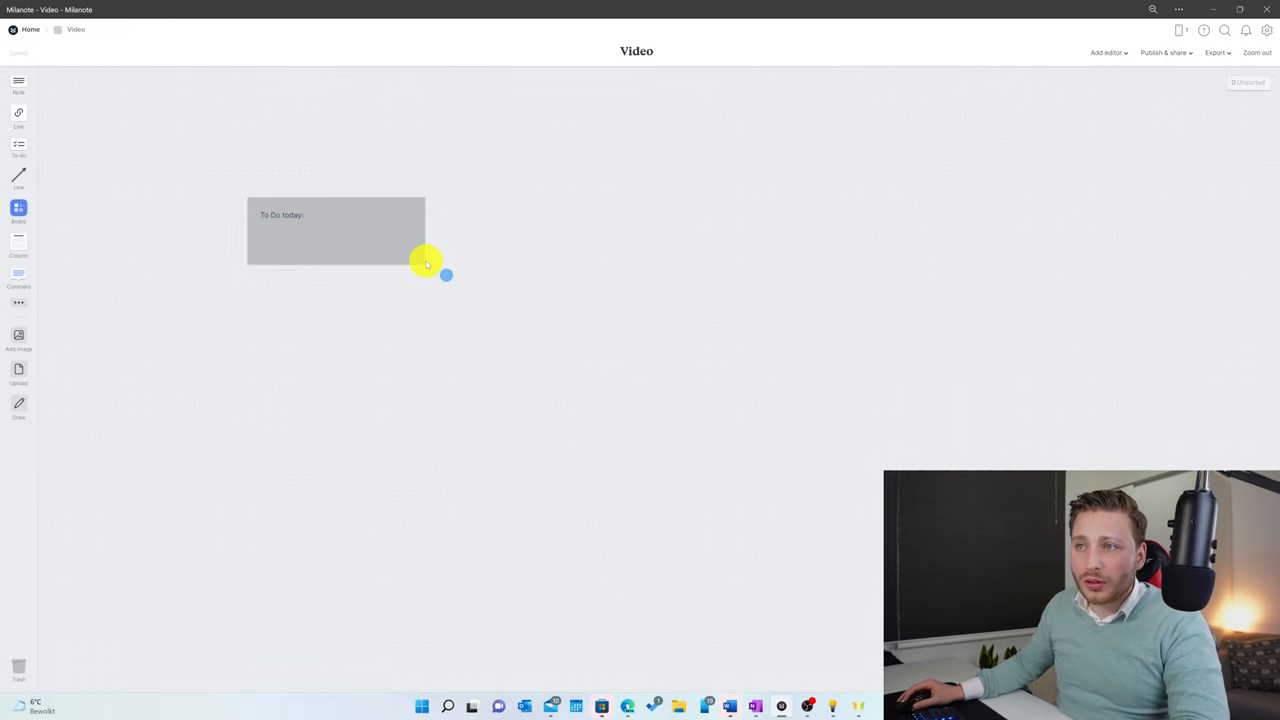
# Pick another colour from the right-click palette and drag the card toward the centre.
pyautogui.rightClick(425, 262)
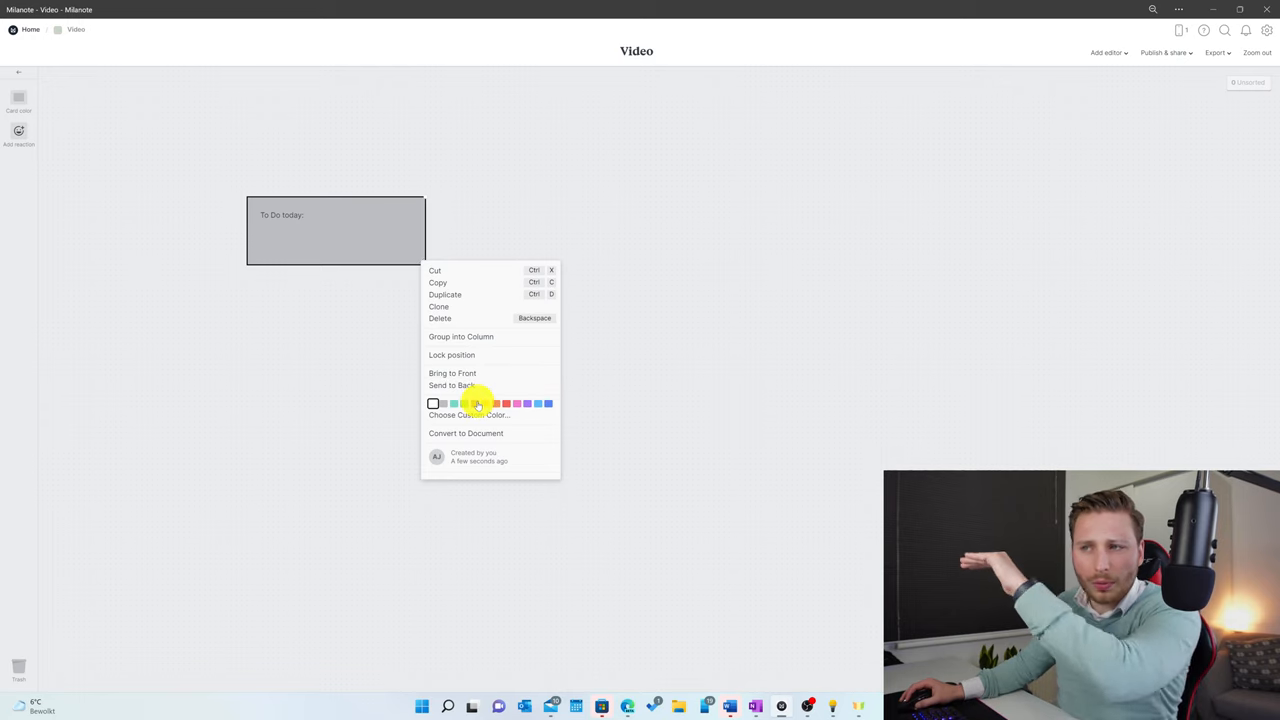
pyautogui.click(495, 403)
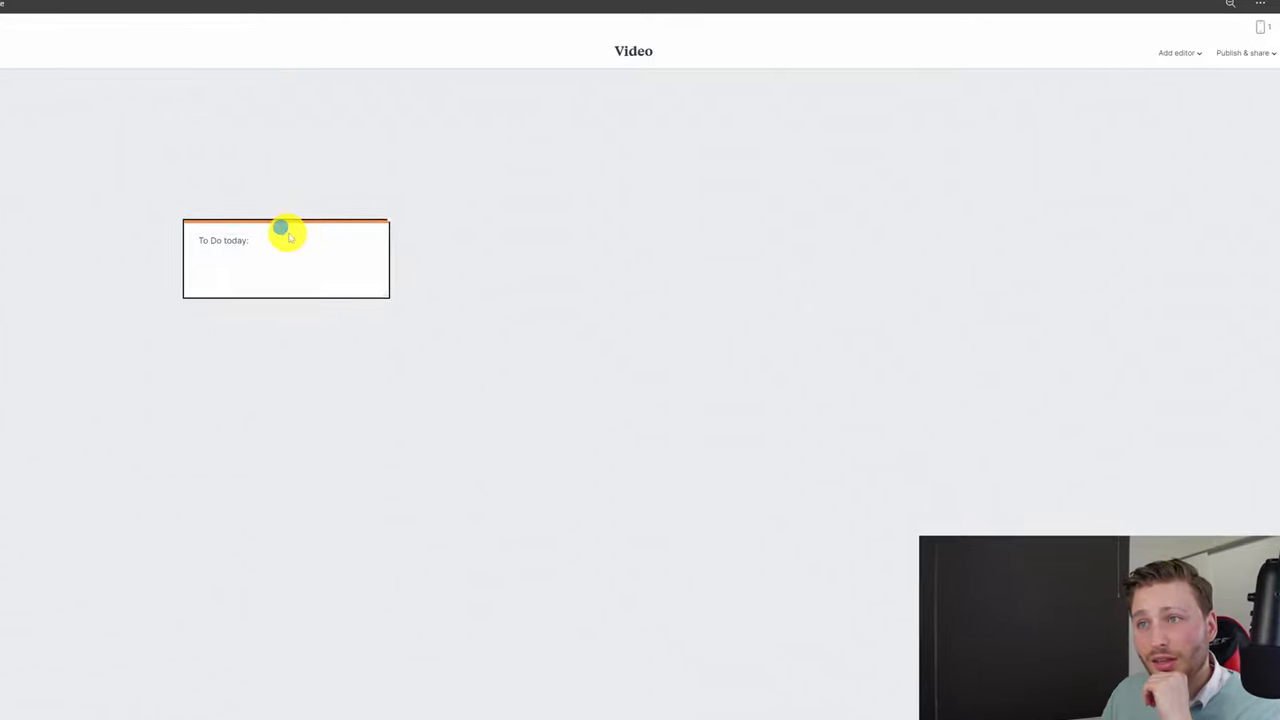
pyautogui.moveTo(287, 230); pyautogui.dragTo(221, 345)
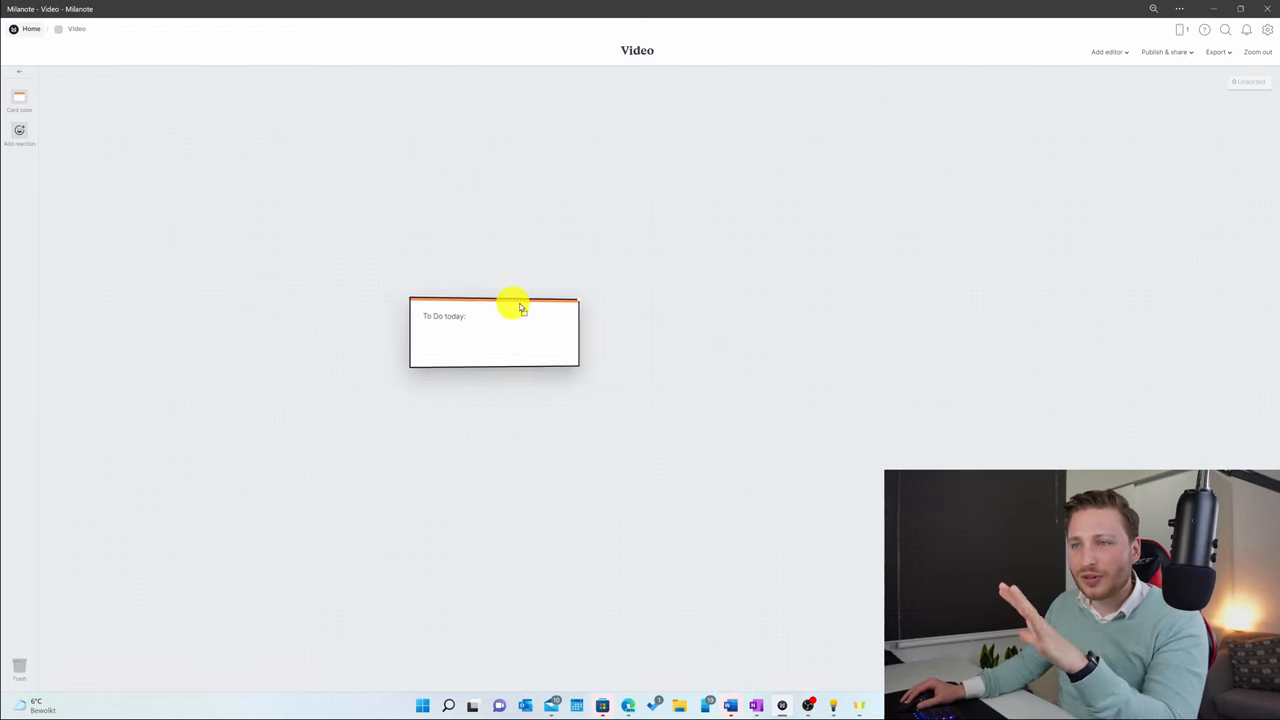
pyautogui.moveTo(520, 307); pyautogui.dragTo(375, 298)
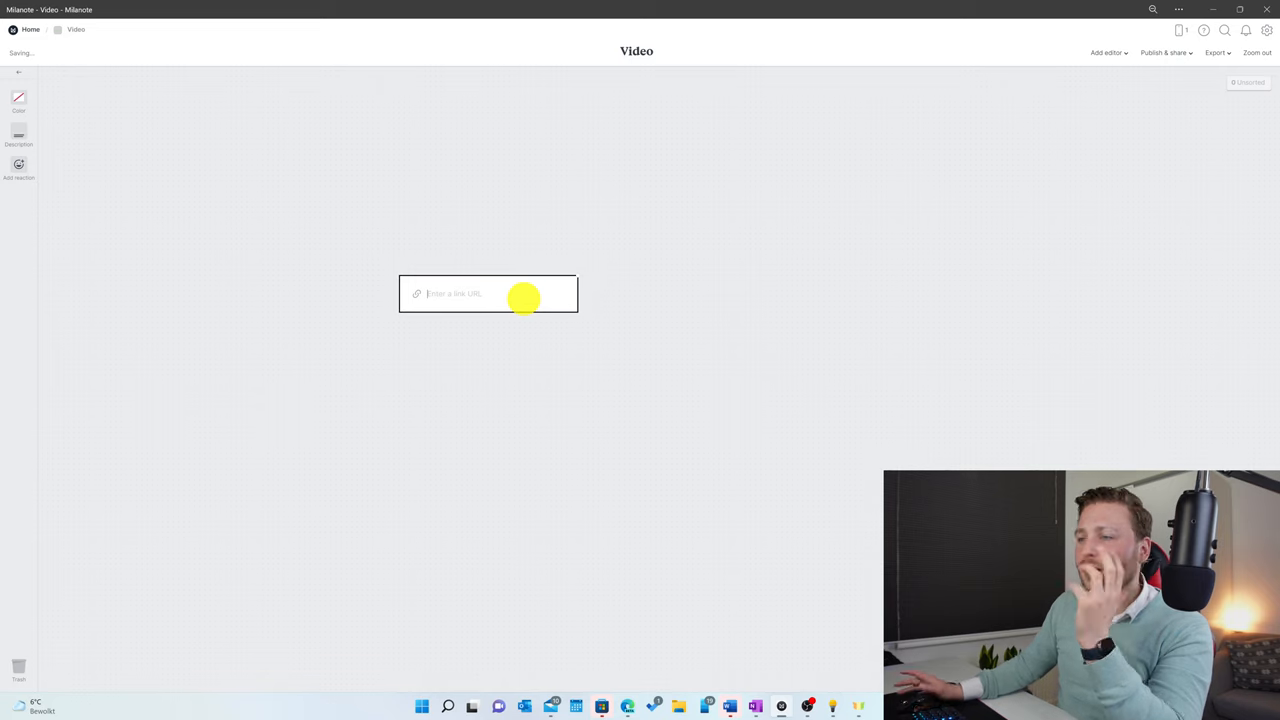
# Enter nu.nl in the link card, add a column, and rename its header.
pyautogui.write('nu.nl')
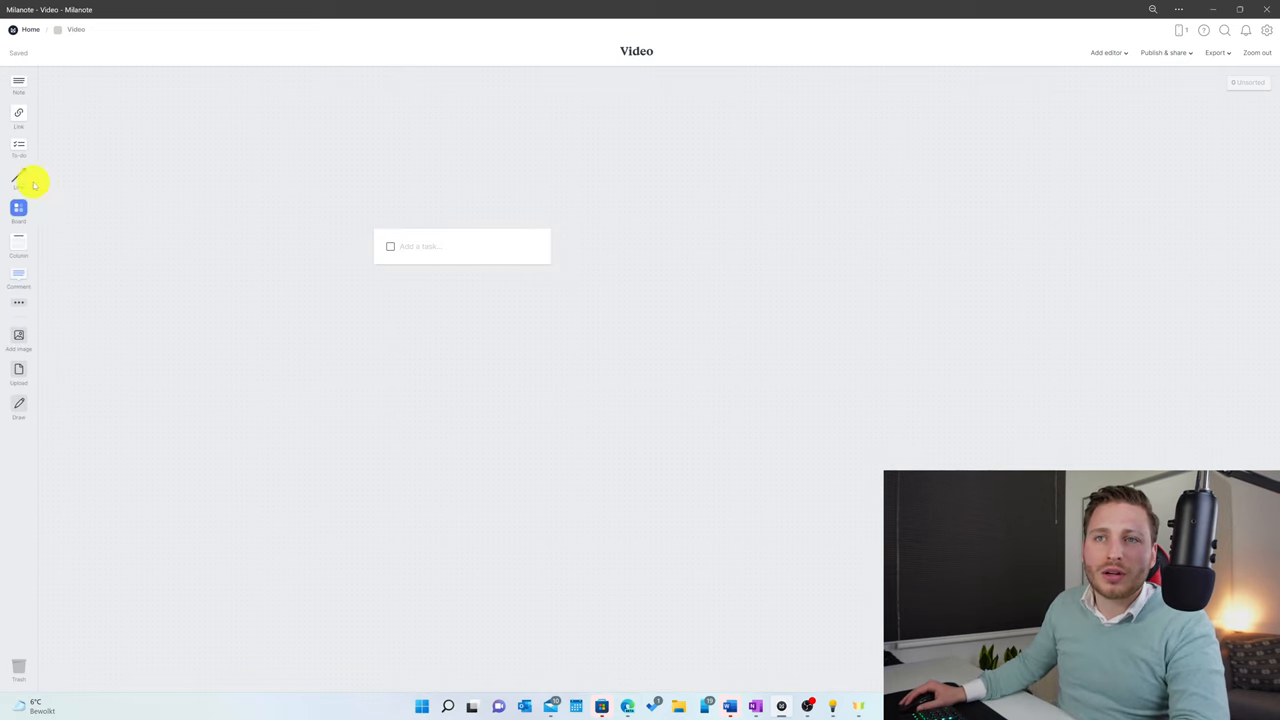
pyautogui.moveTo(301, 441); pyautogui.dragTo(384, 349)
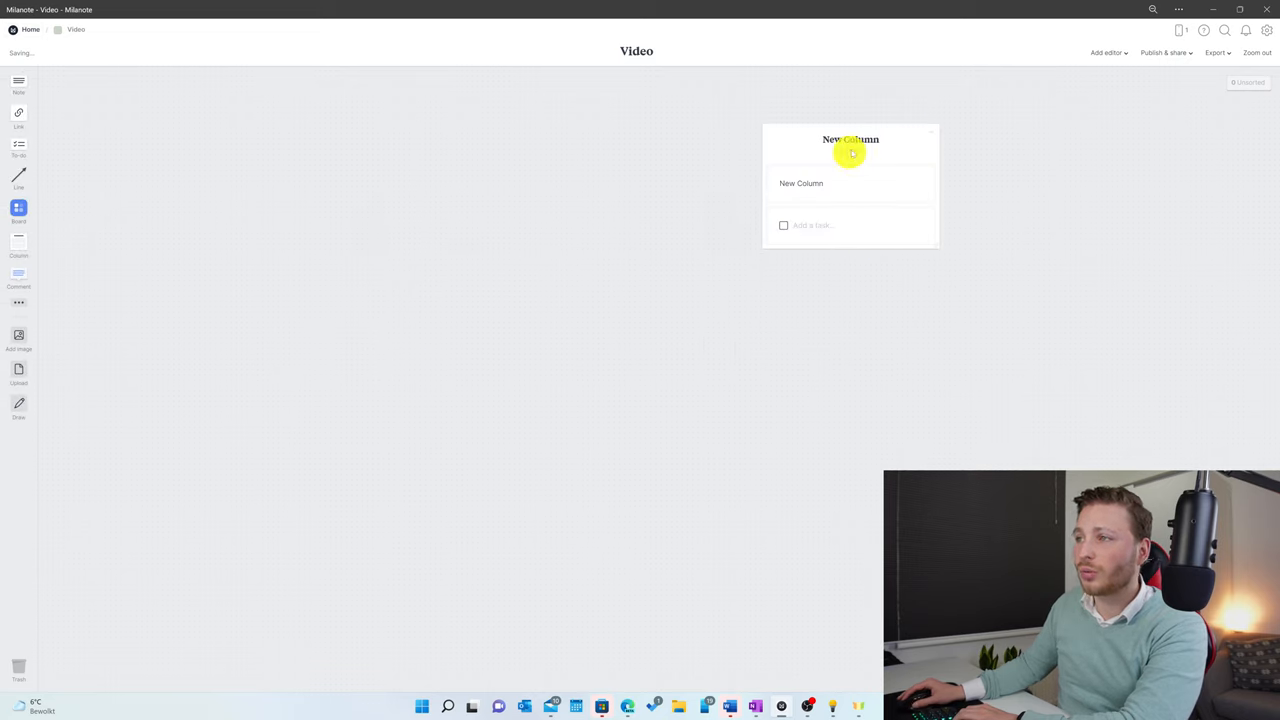
pyautogui.doubleClick(850, 139)
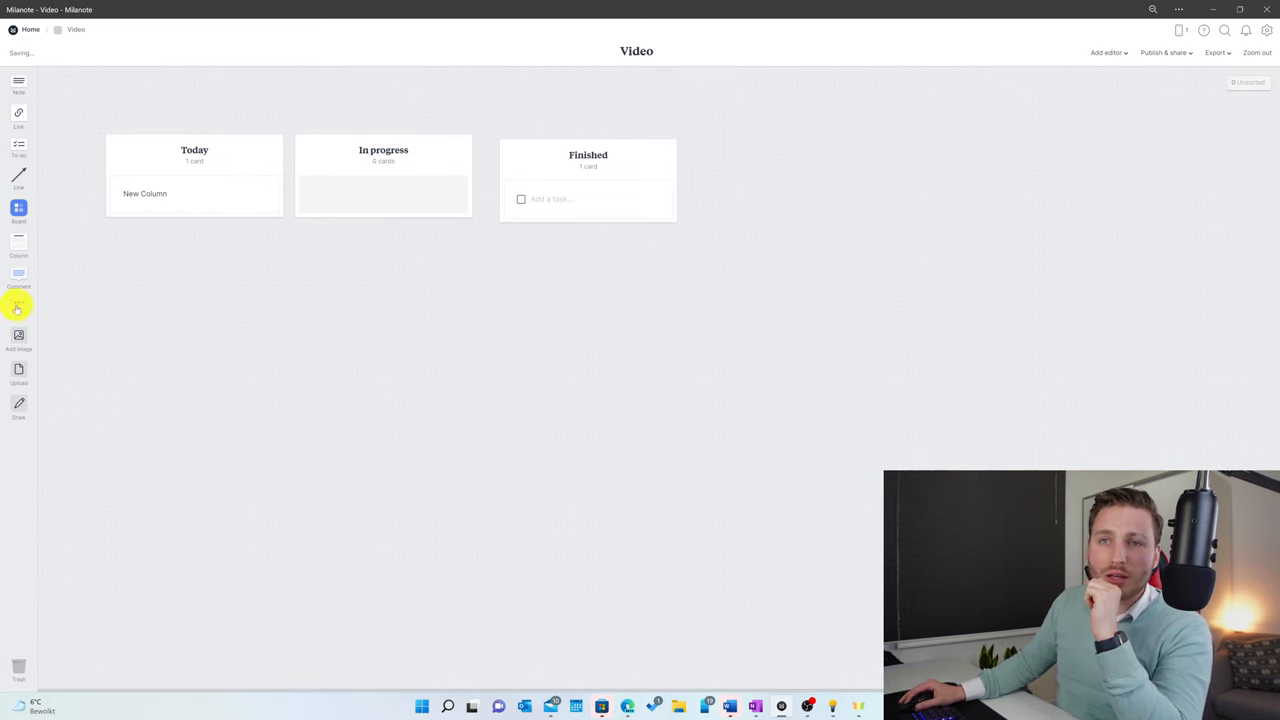
# Add a New Document card and a Wild Watermelon (#FD4E7A) colour card.
pyautogui.click(18, 303)
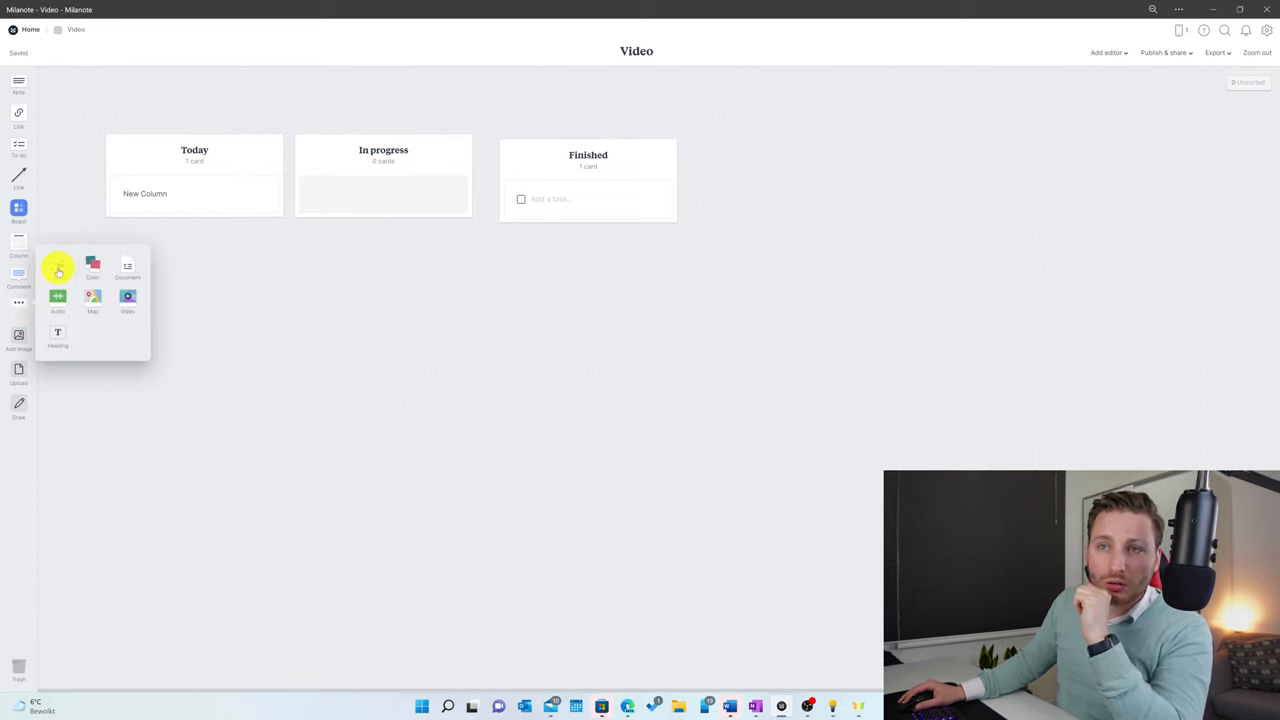
pyautogui.click(92, 267)
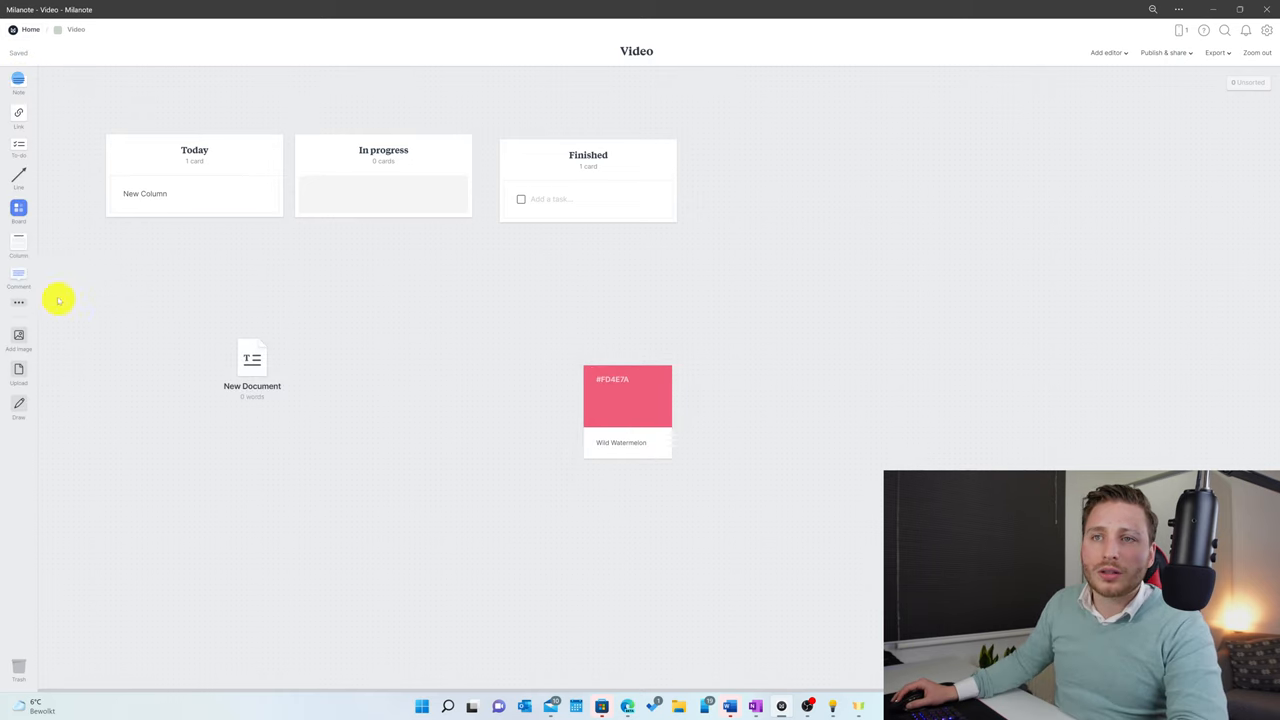
pyautogui.click(18, 302)
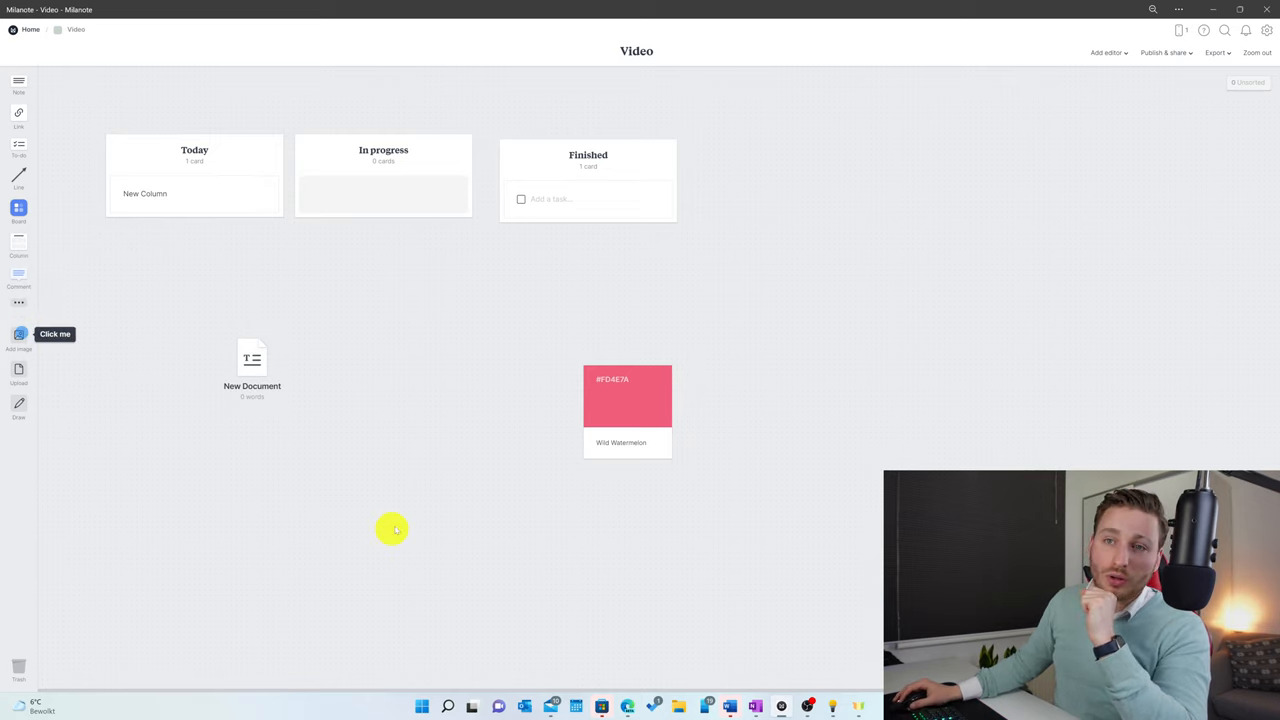
# Add a Volvo grille photo from the Unsplash image search to the Video board.
pyautogui.click(18, 338)
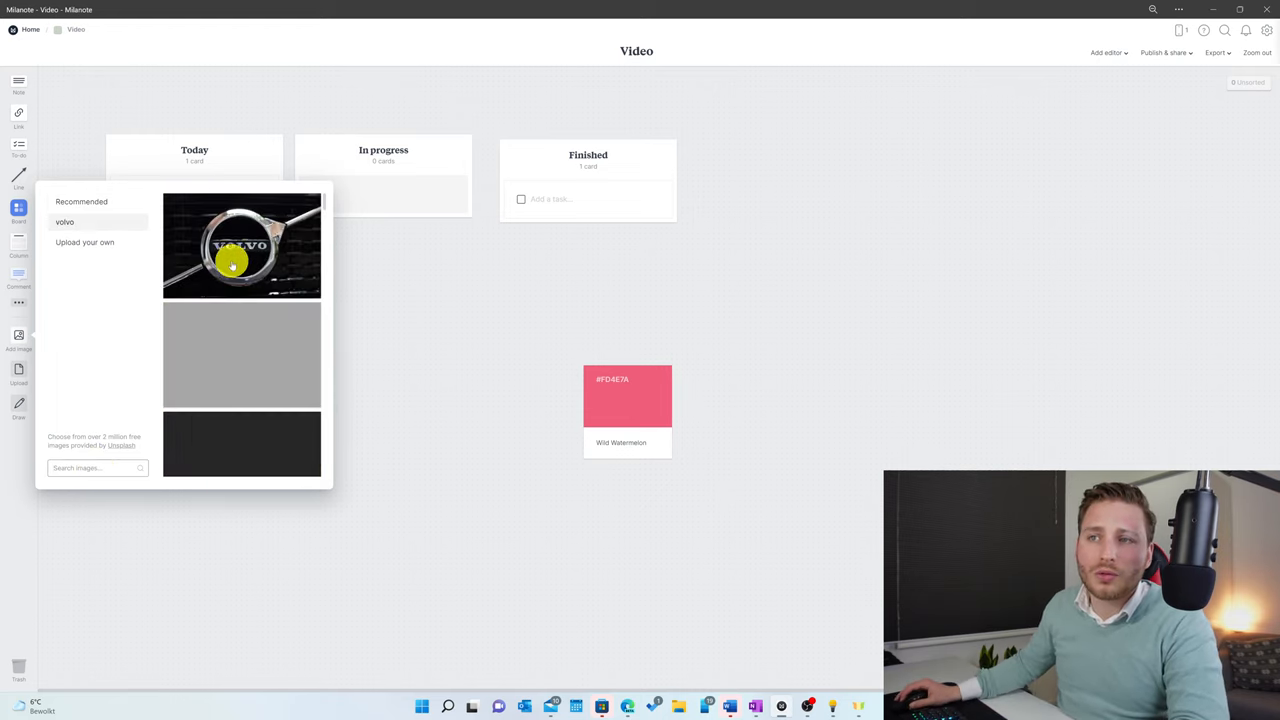
pyautogui.moveTo(241, 245); pyautogui.dragTo(997, 293)
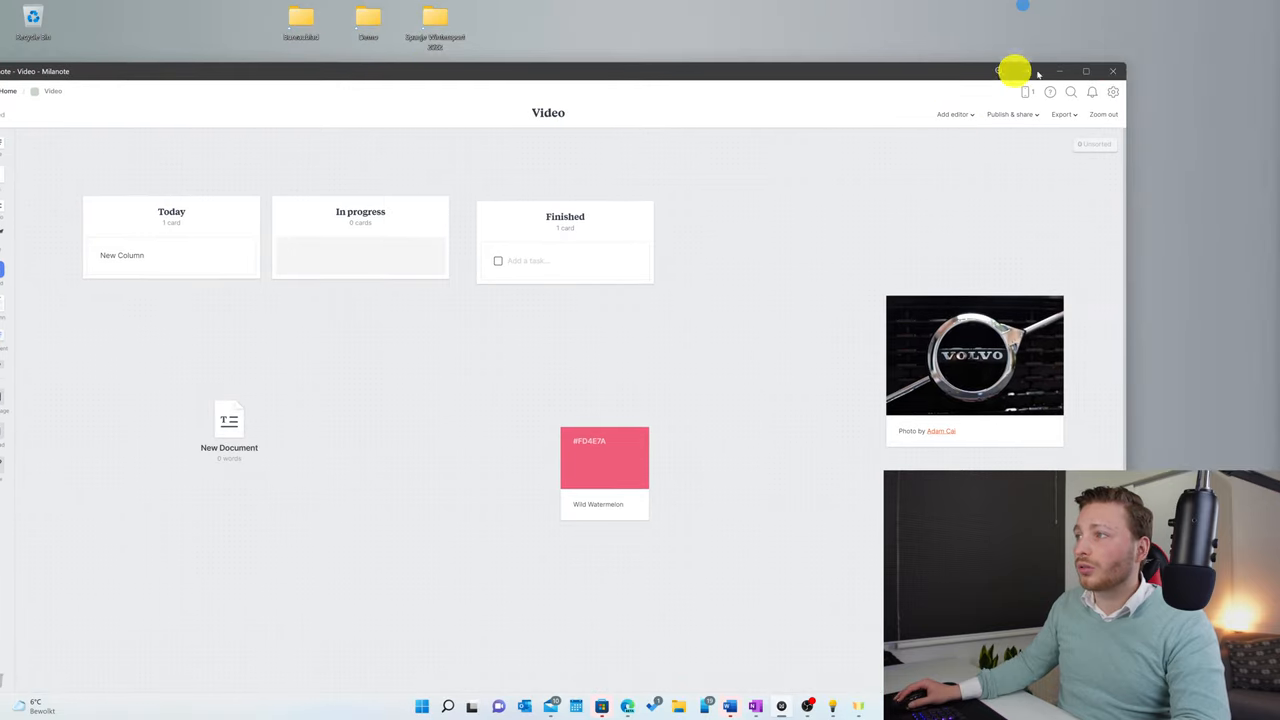
# Restore the window down and view the Milanote logo image in Photos to copy it.
pyautogui.click(1086, 71)
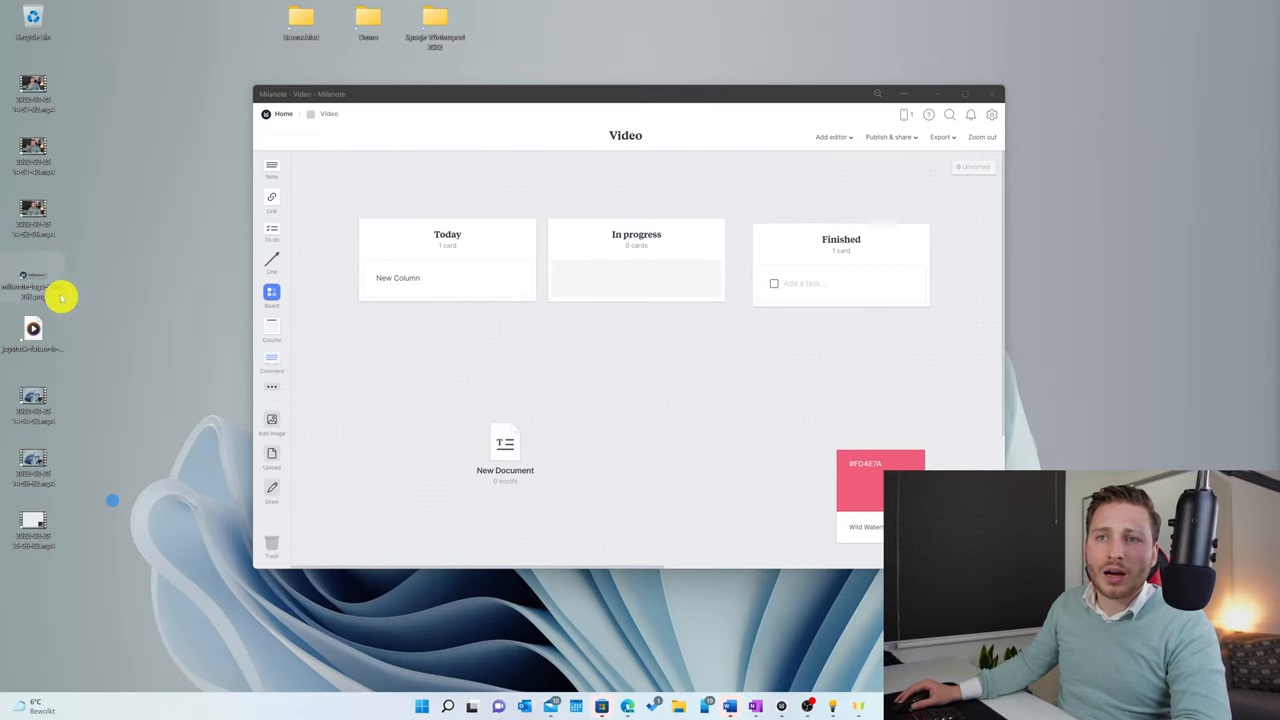
pyautogui.moveTo(409, 414)
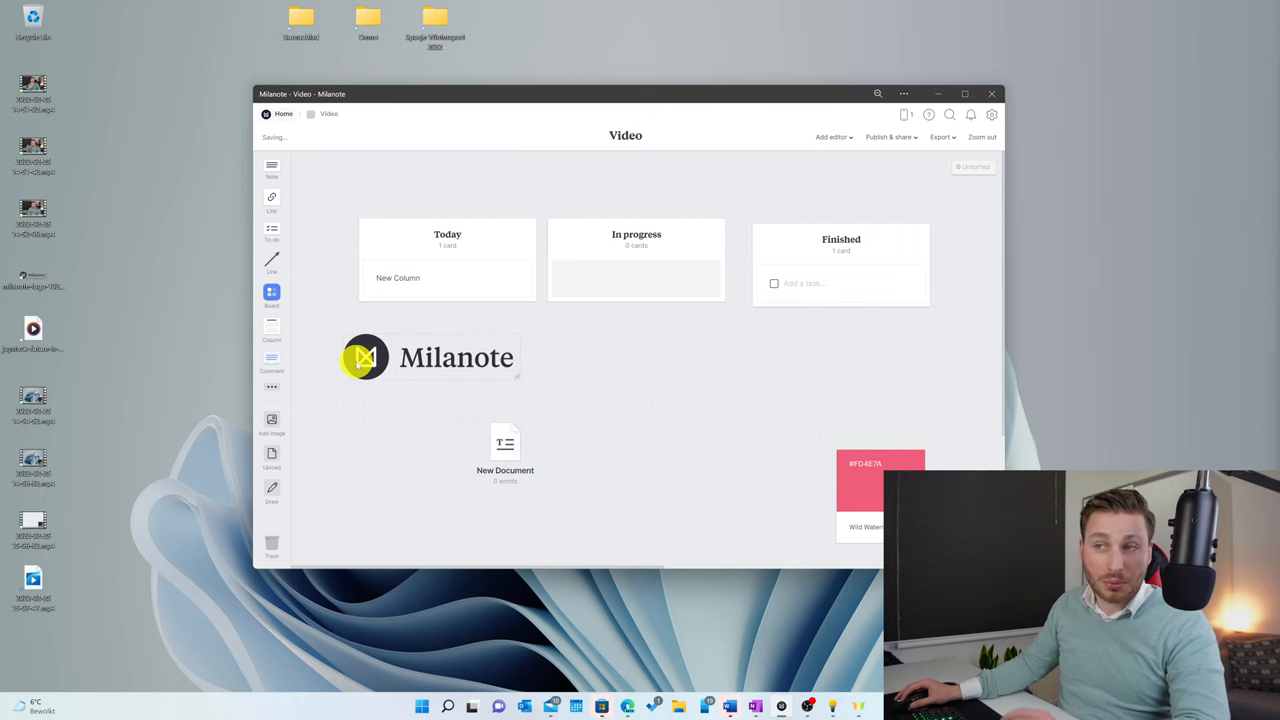
pyautogui.moveTo(555, 328)
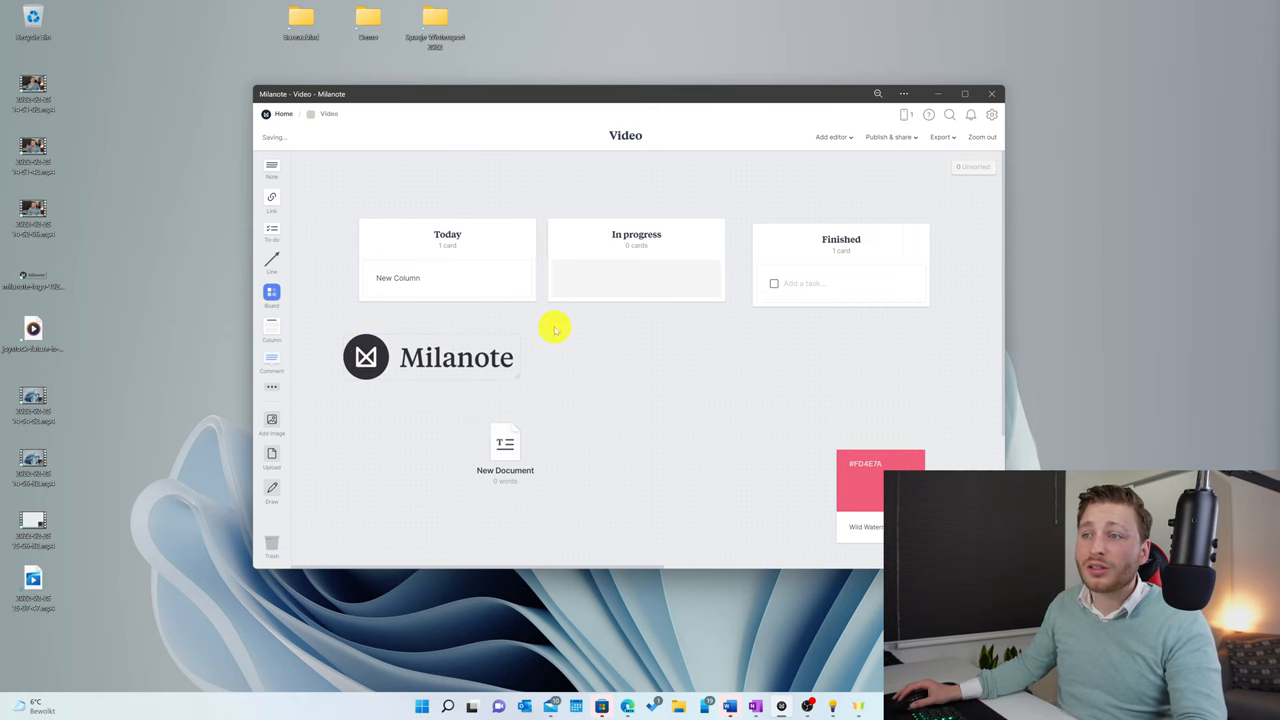
pyautogui.click(430, 357)
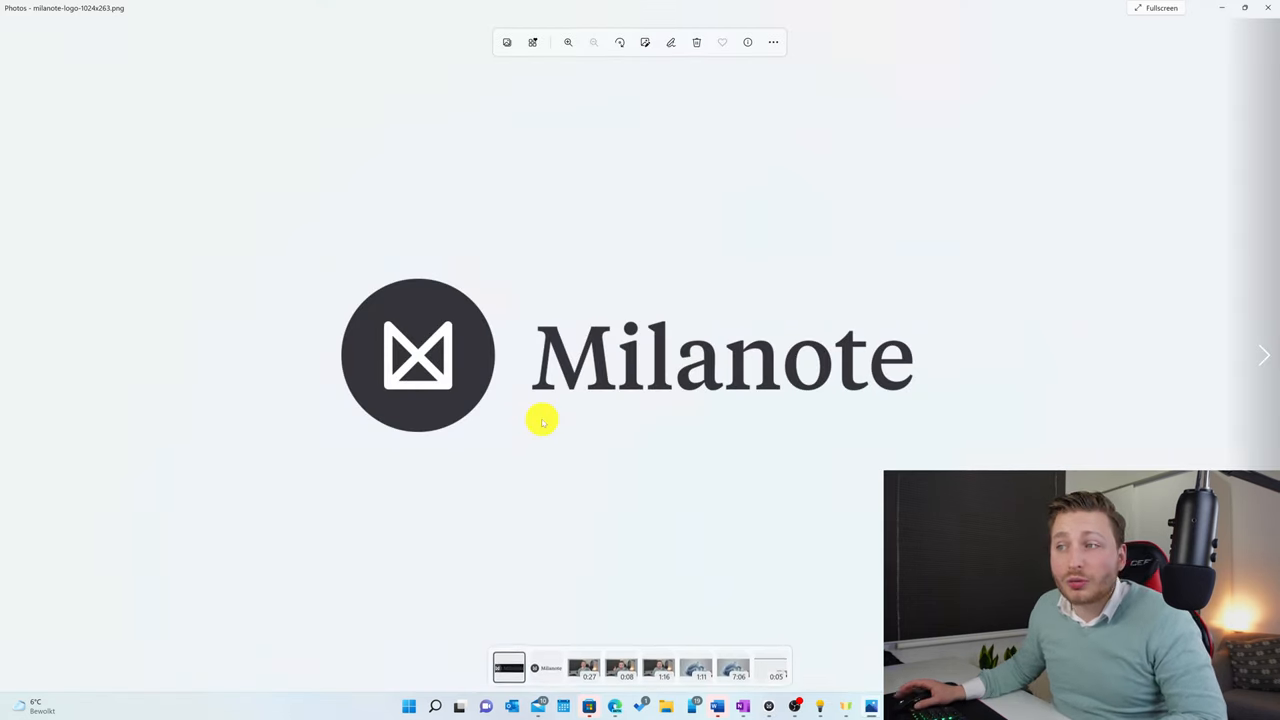
pyautogui.rightClick(543, 420)
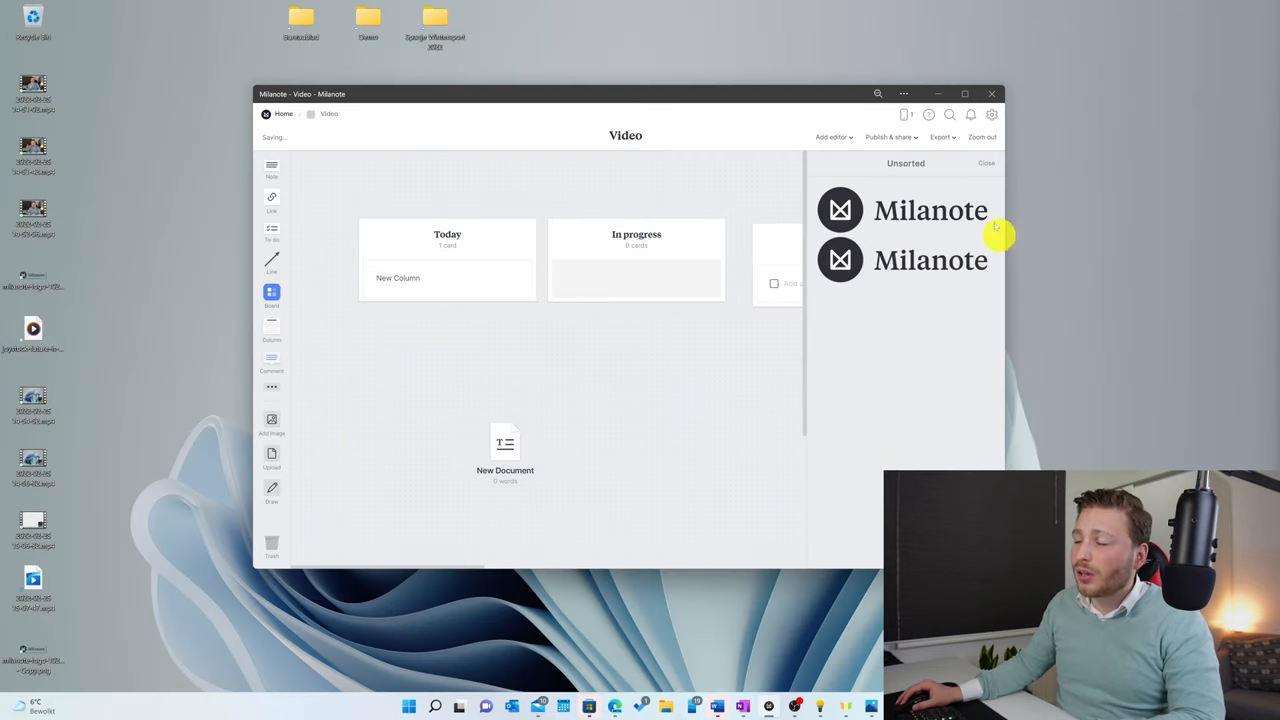
pyautogui.moveTo(870, 367)
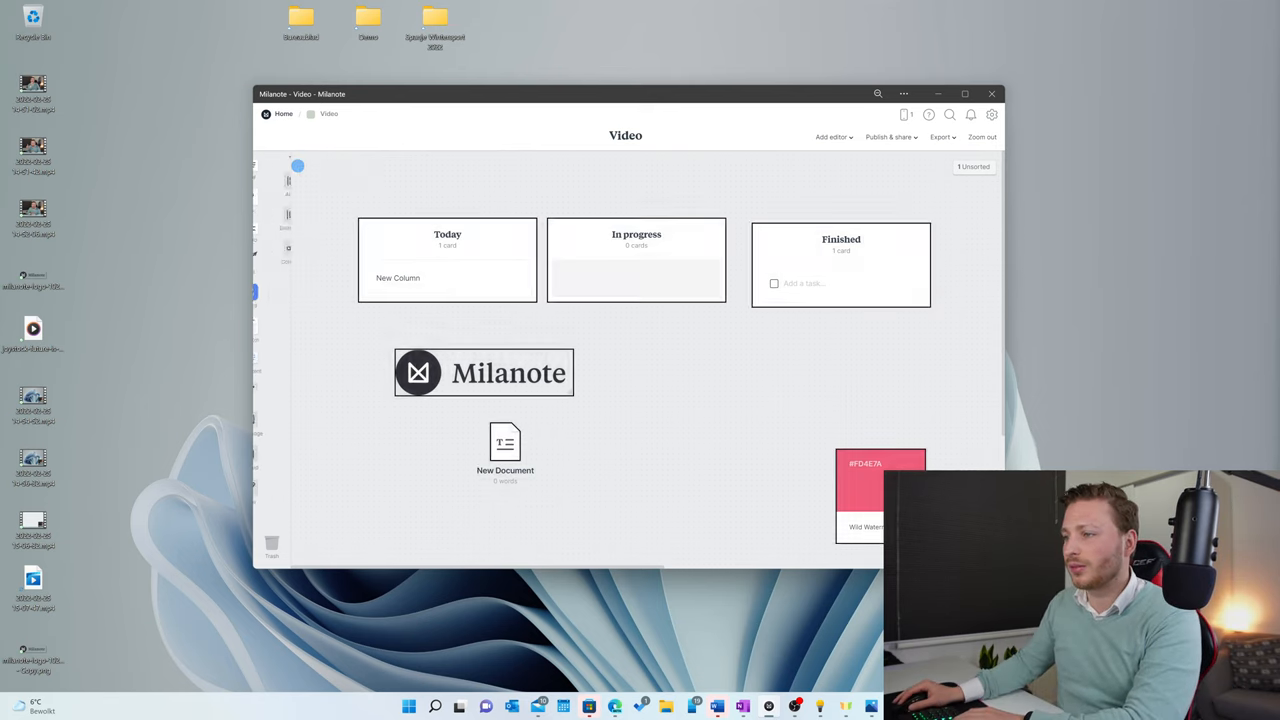
# Return Home to open Julia's UX-Persona board and maximize the window.
pyautogui.click(284, 113)
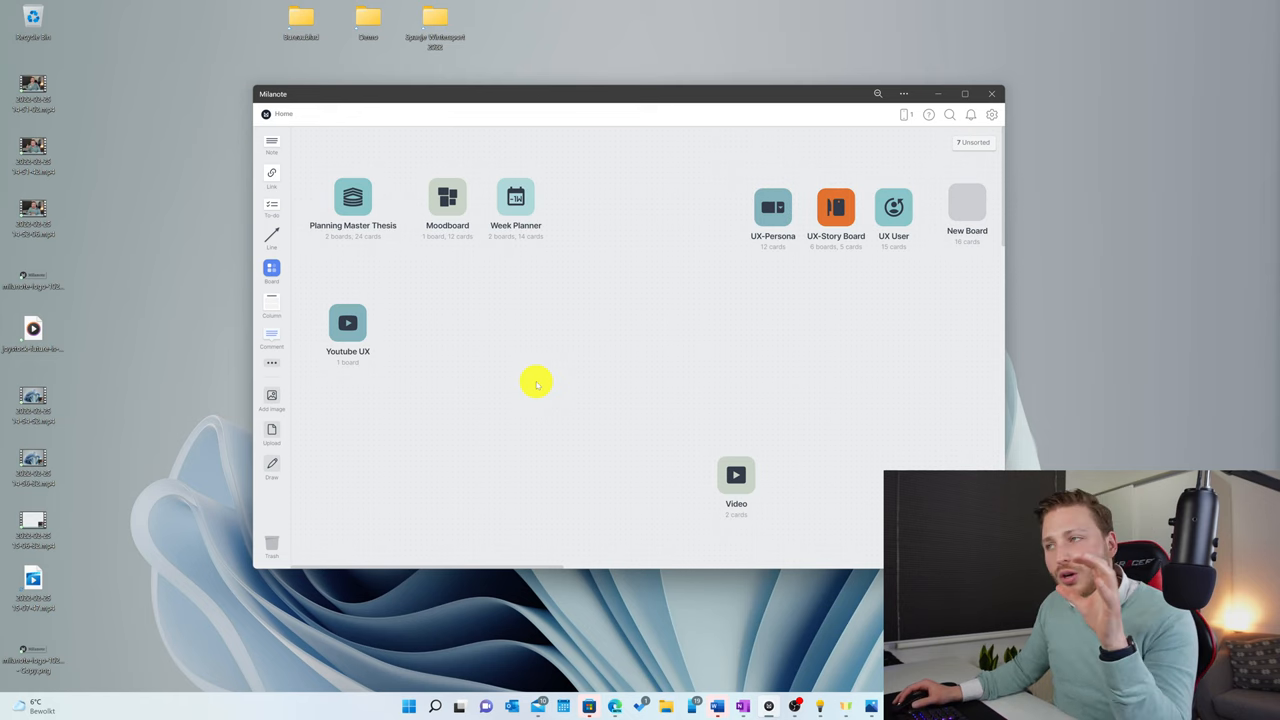
pyautogui.moveTo(763, 215)
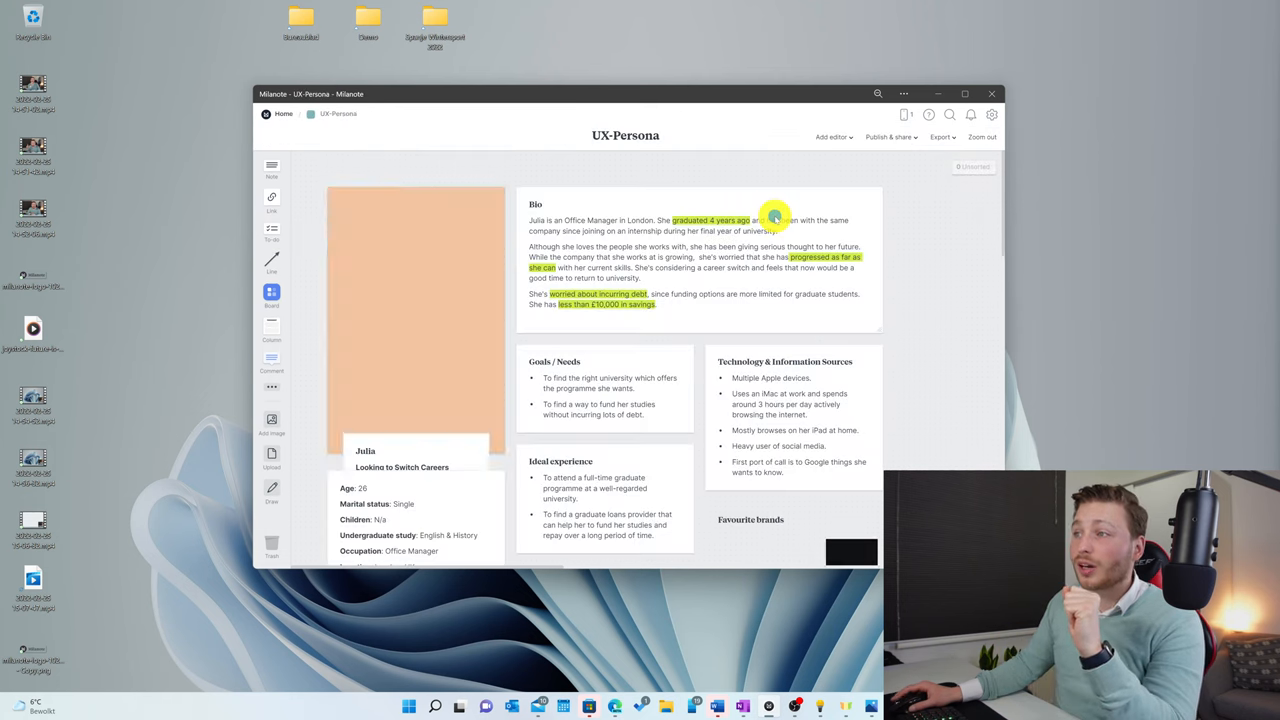
pyautogui.click(964, 93)
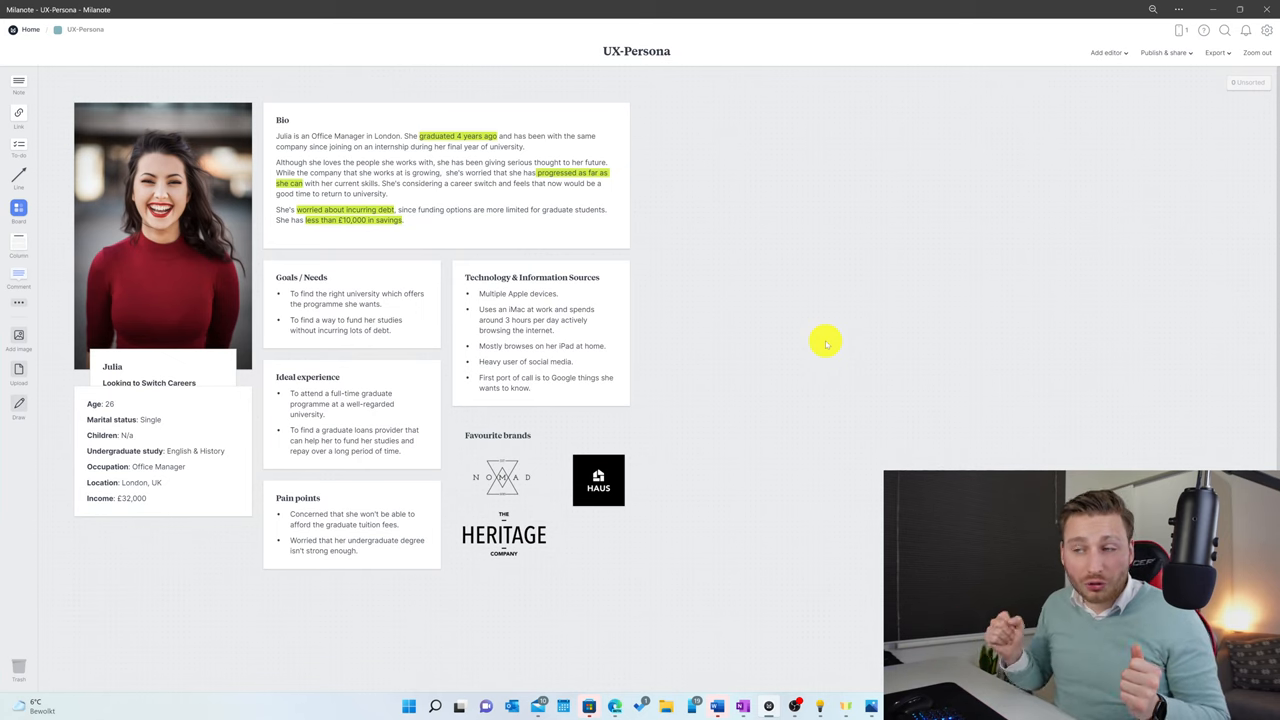
pyautogui.moveTo(308, 80)
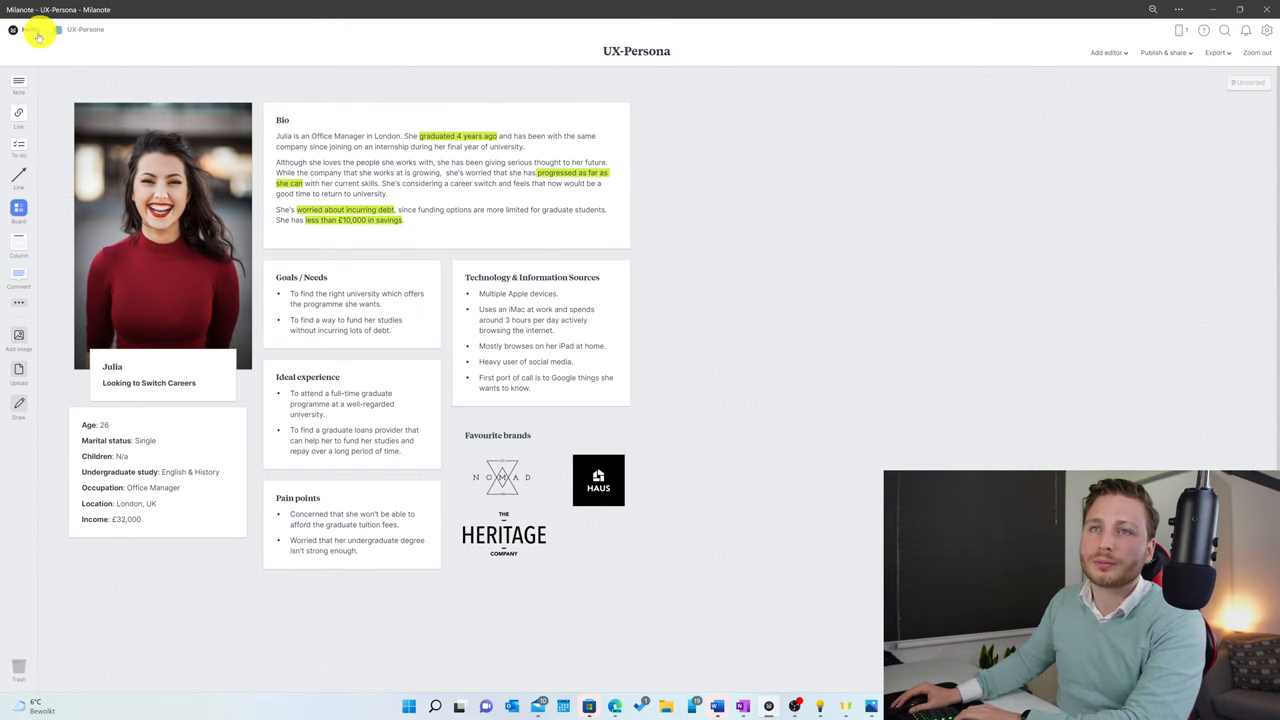
# Return to the Home overview and open the Moodboard board.
pyautogui.click(31, 29)
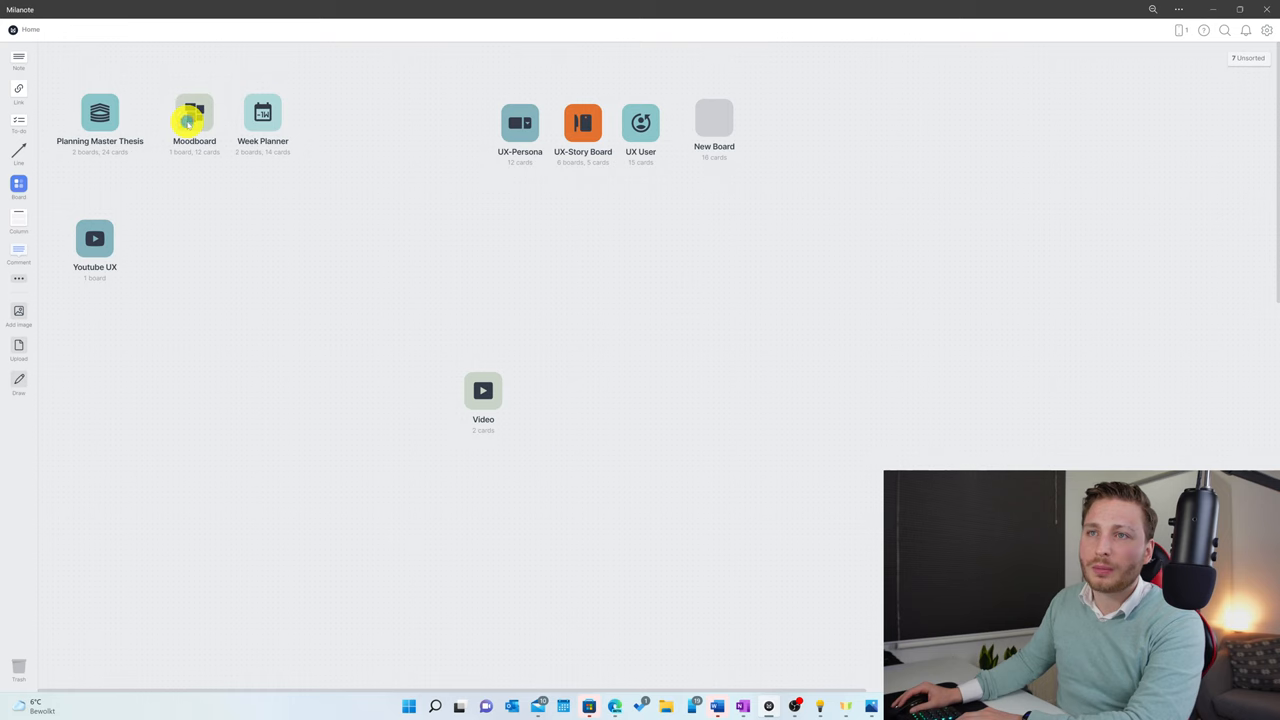
pyautogui.doubleClick(194, 120)
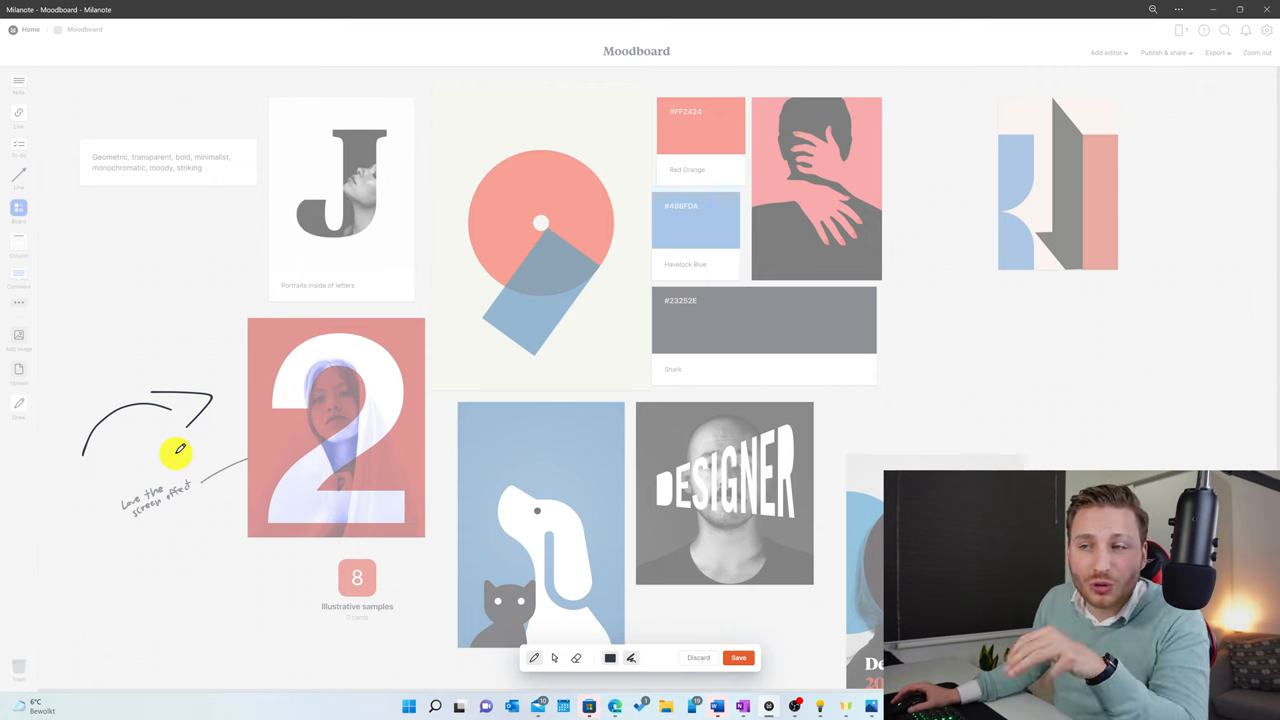
pyautogui.moveTo(130, 262)
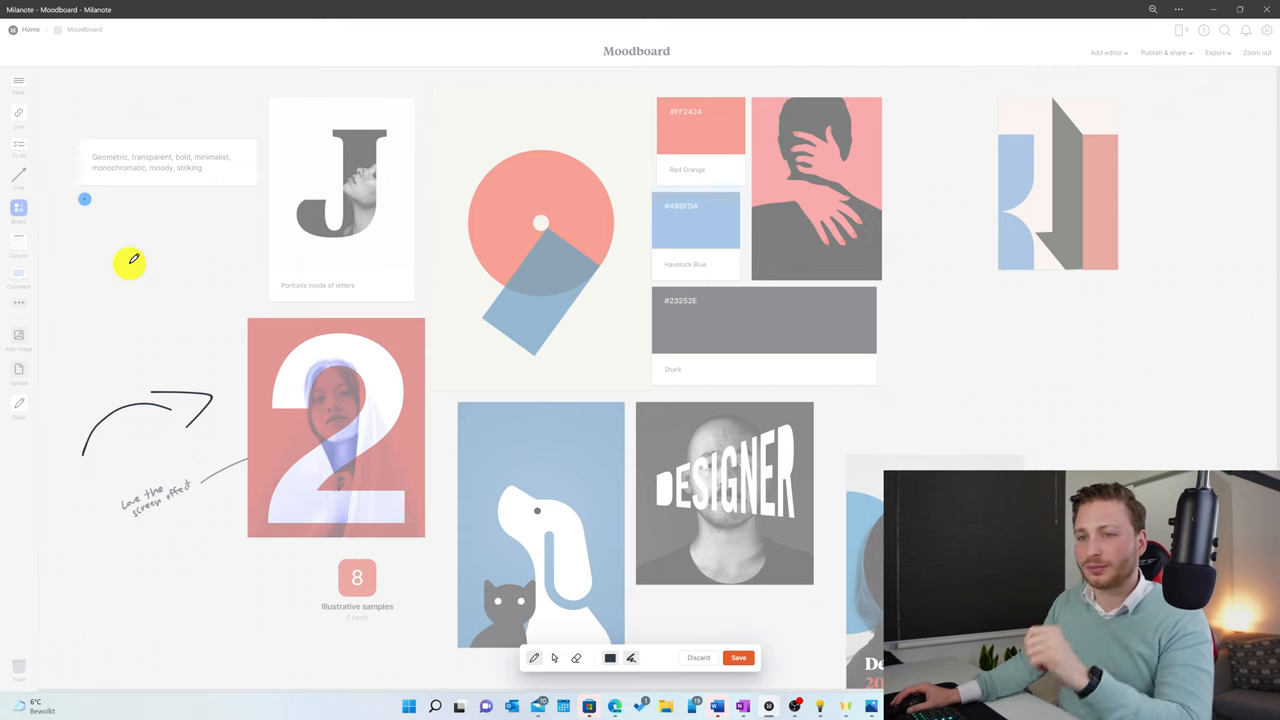
# Open a newly added board from Home and apply the Weekly Plan template to it.
pyautogui.click(30, 29)
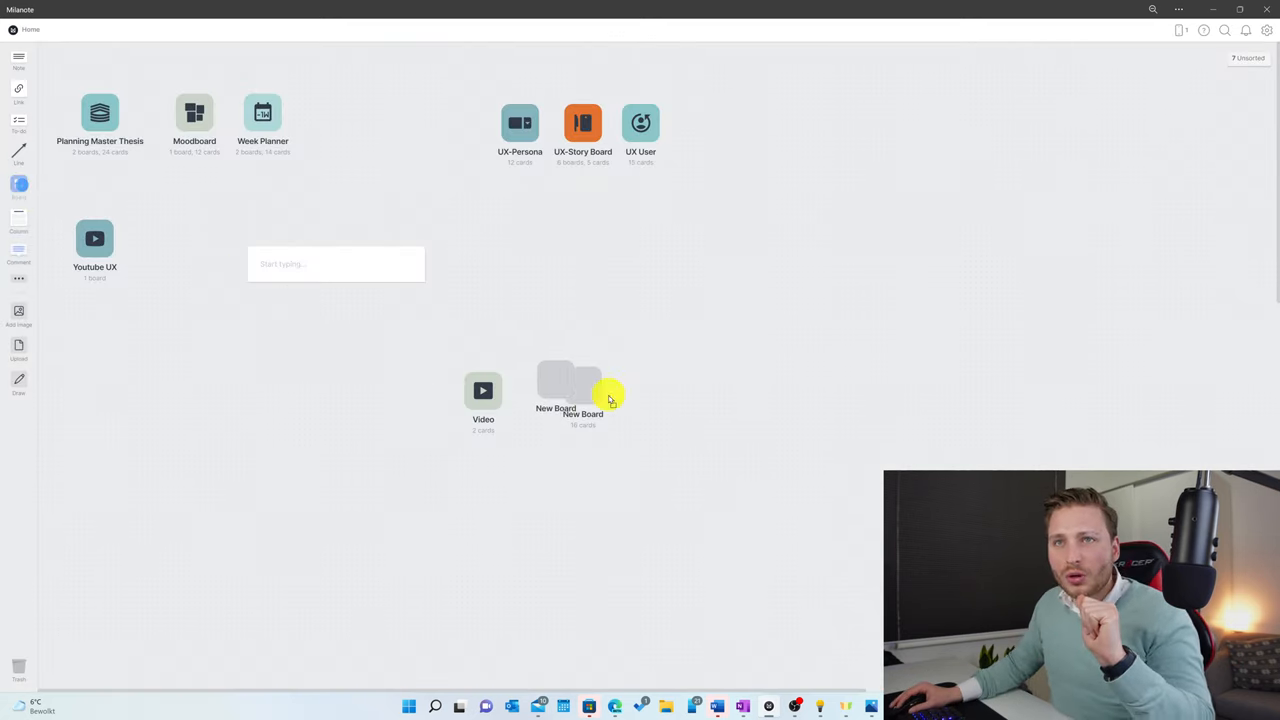
pyautogui.doubleClick(569, 385)
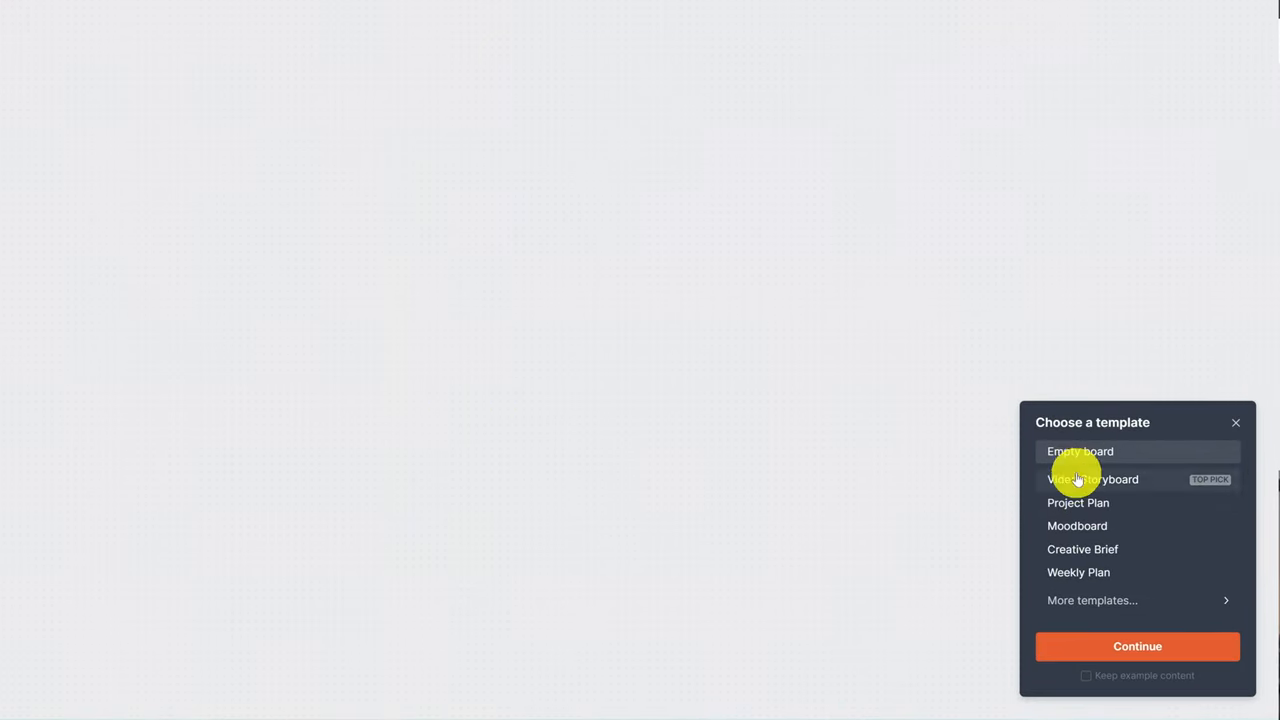
pyautogui.click(1092, 479)
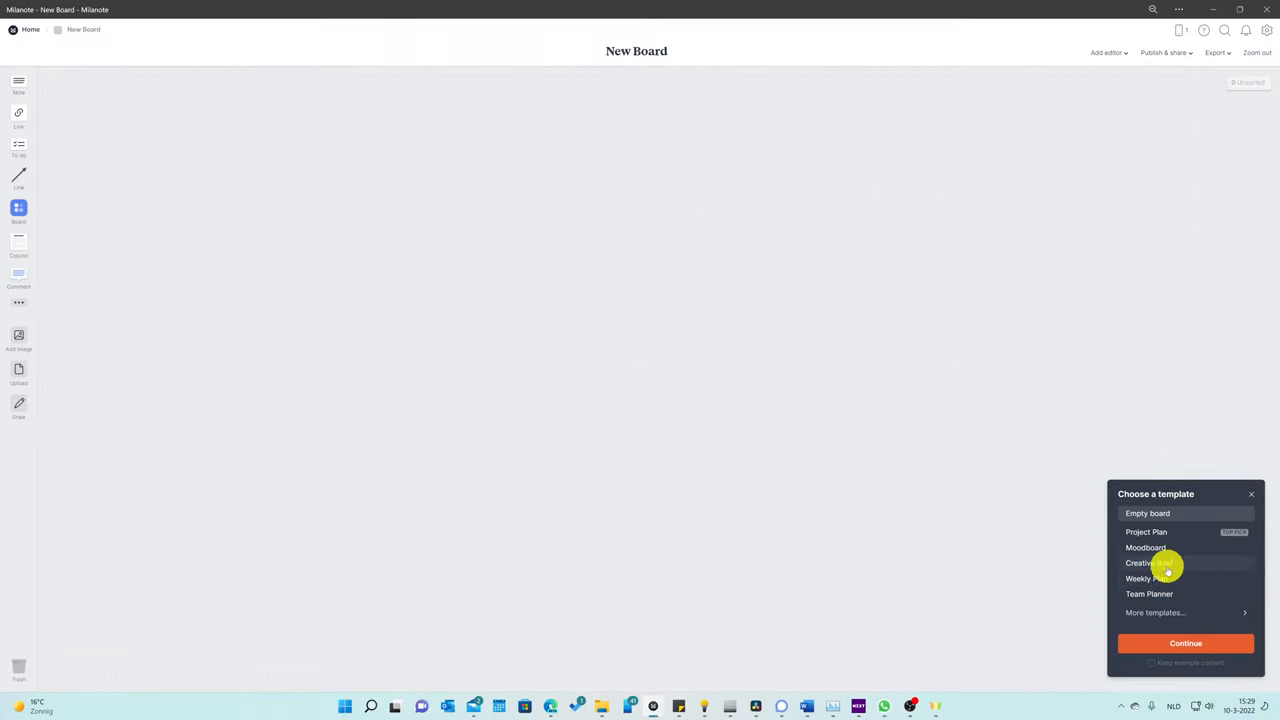
pyautogui.click(1146, 578)
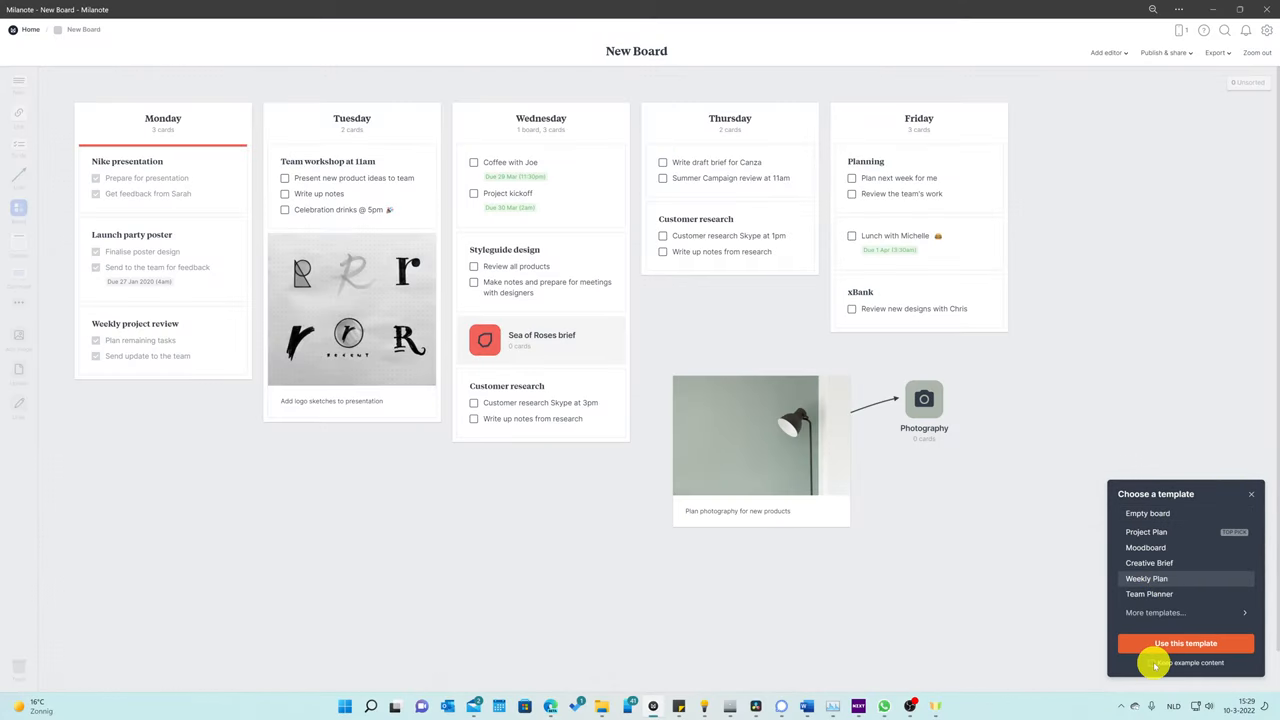
pyautogui.click(1186, 643)
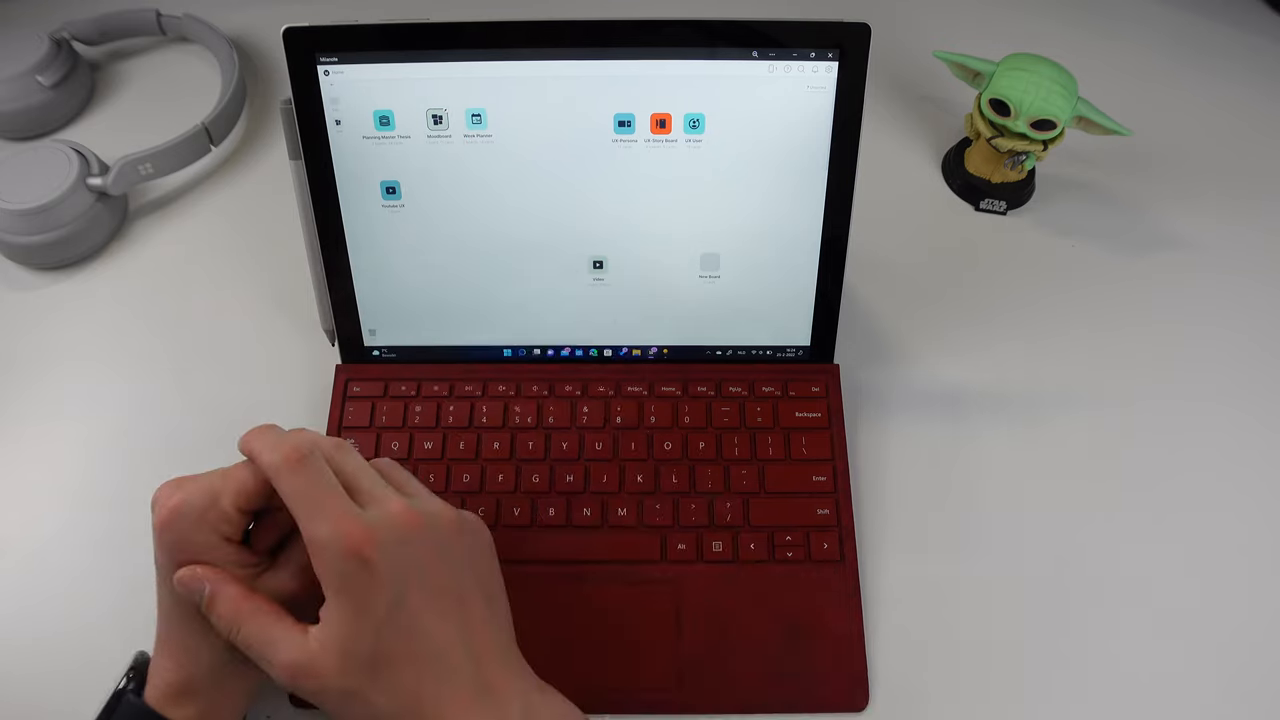
# Open the Moodboard board from the Home screen on the tablet.
pyautogui.doubleClick(437, 120)
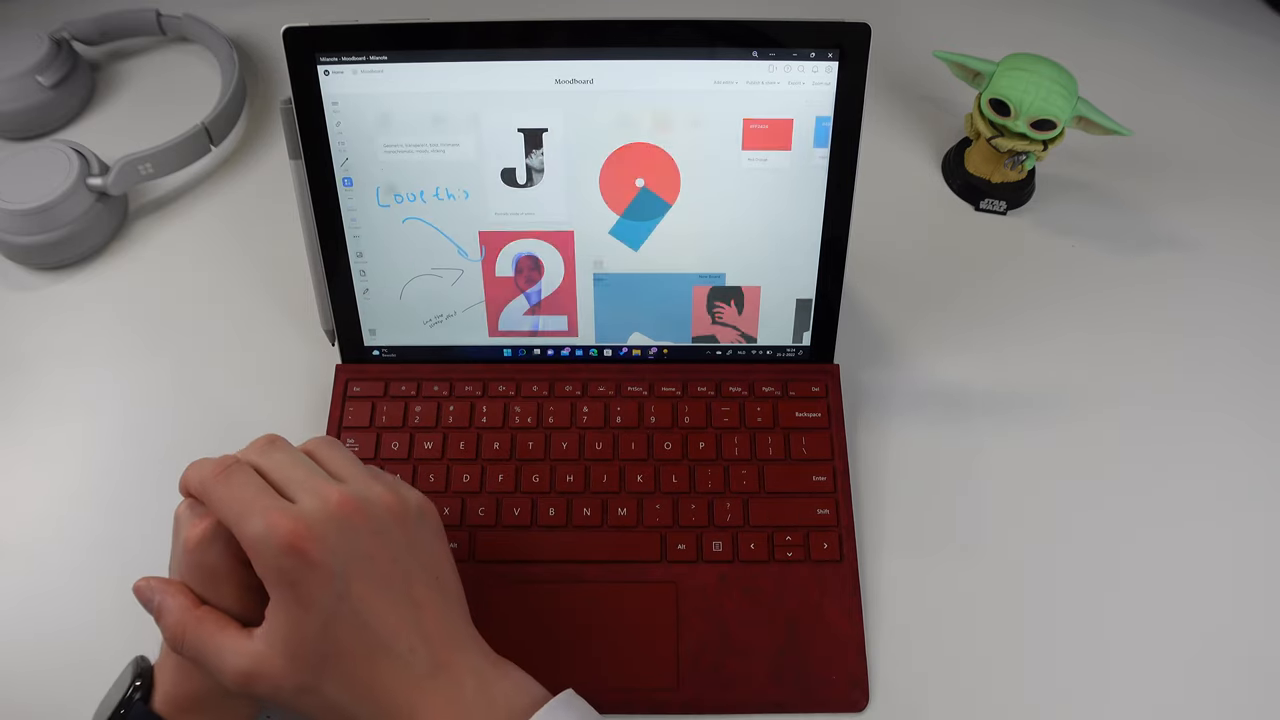